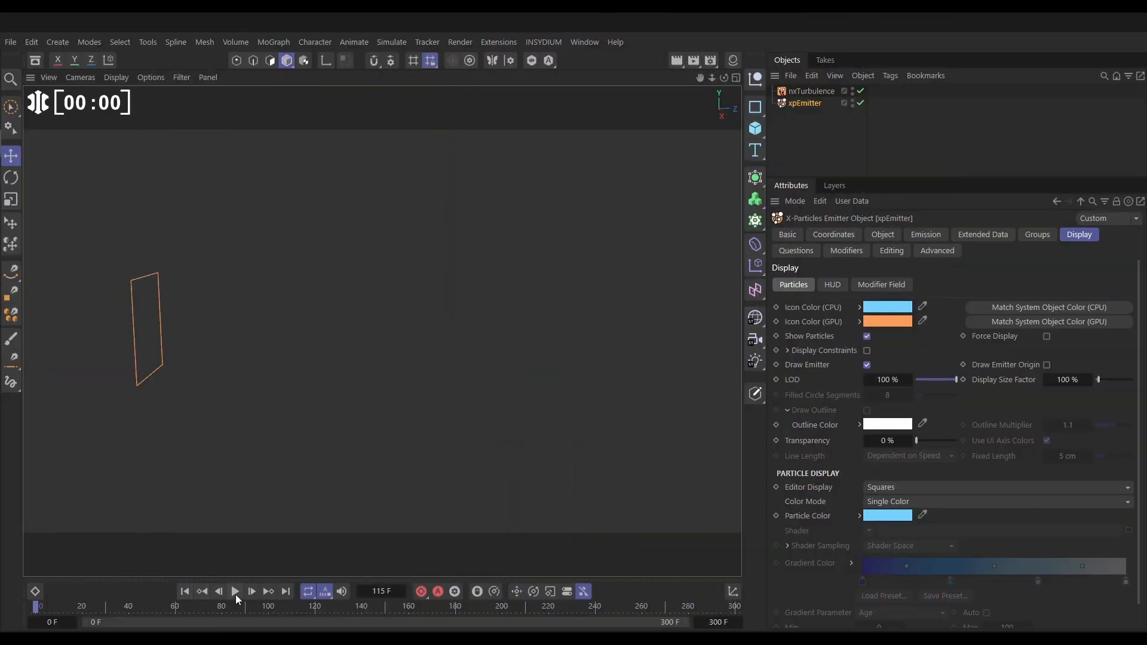
Play the emitter simulation to around frame 283, then inspect the Editor Display shape list
left_click(234, 591)
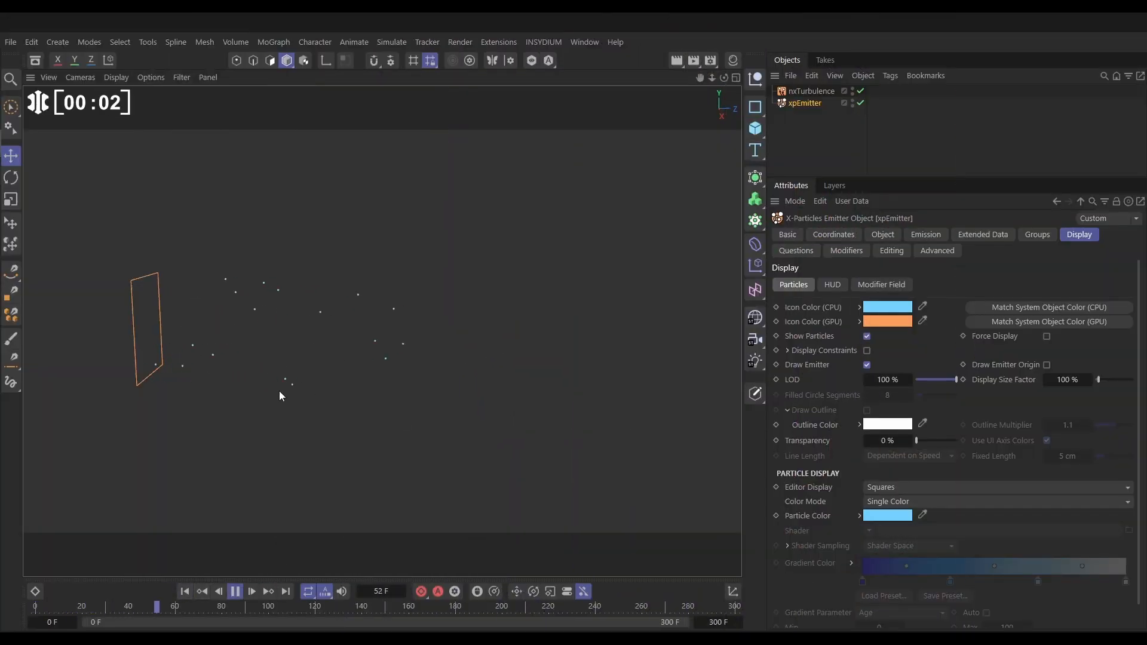
left_click(235, 591)
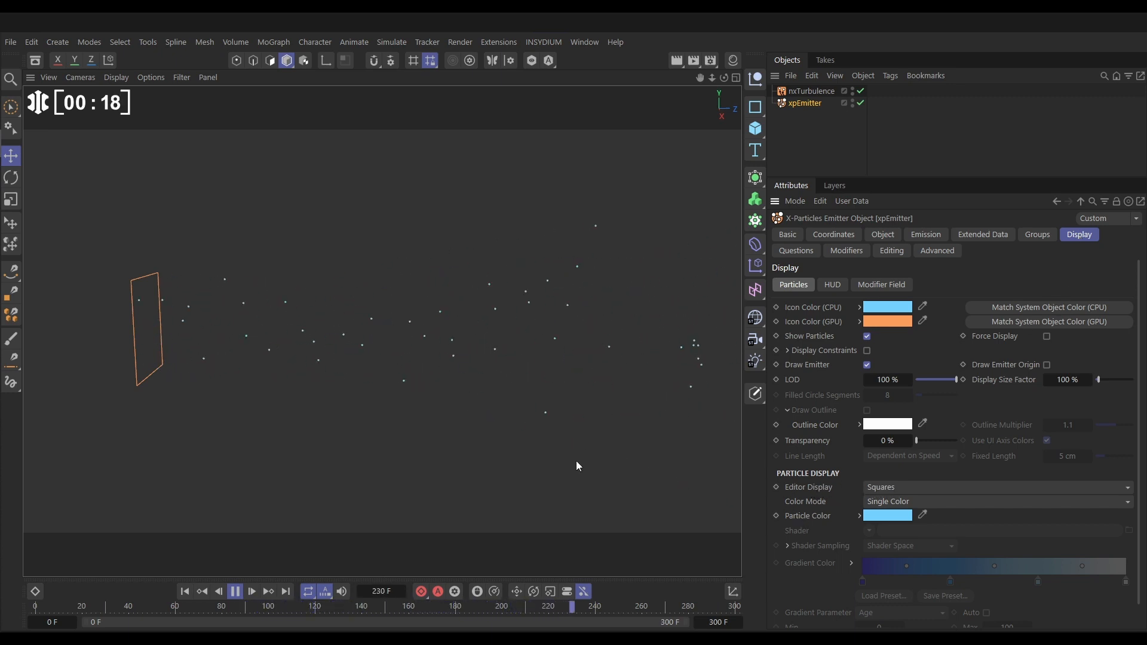
left_click(235, 591)
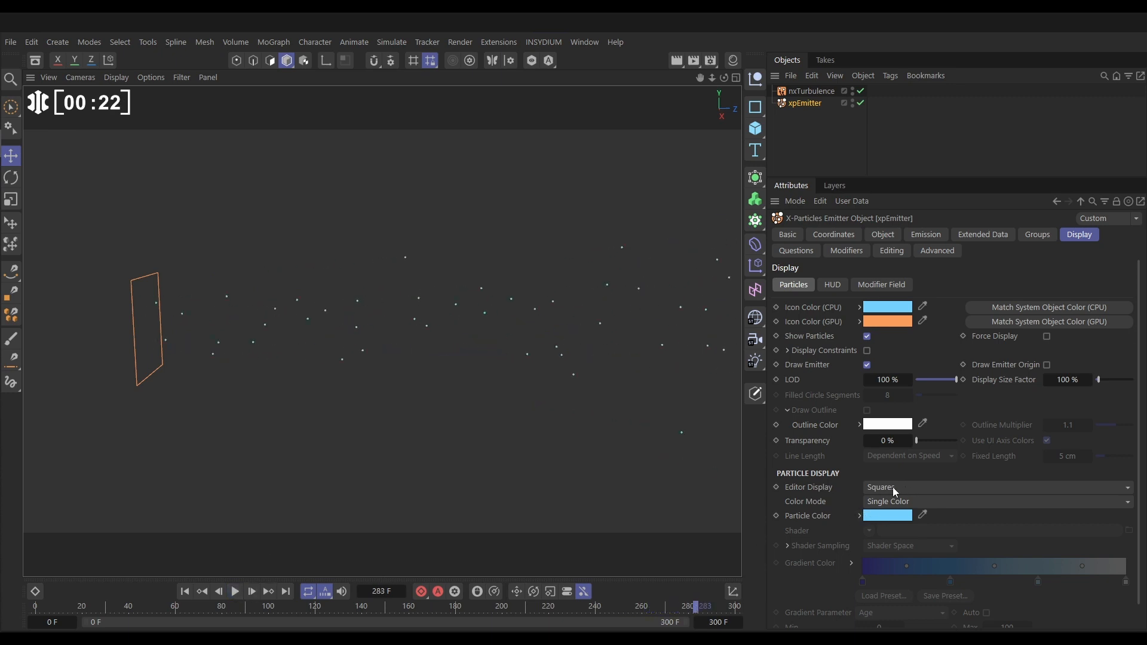
left_click(994, 488)
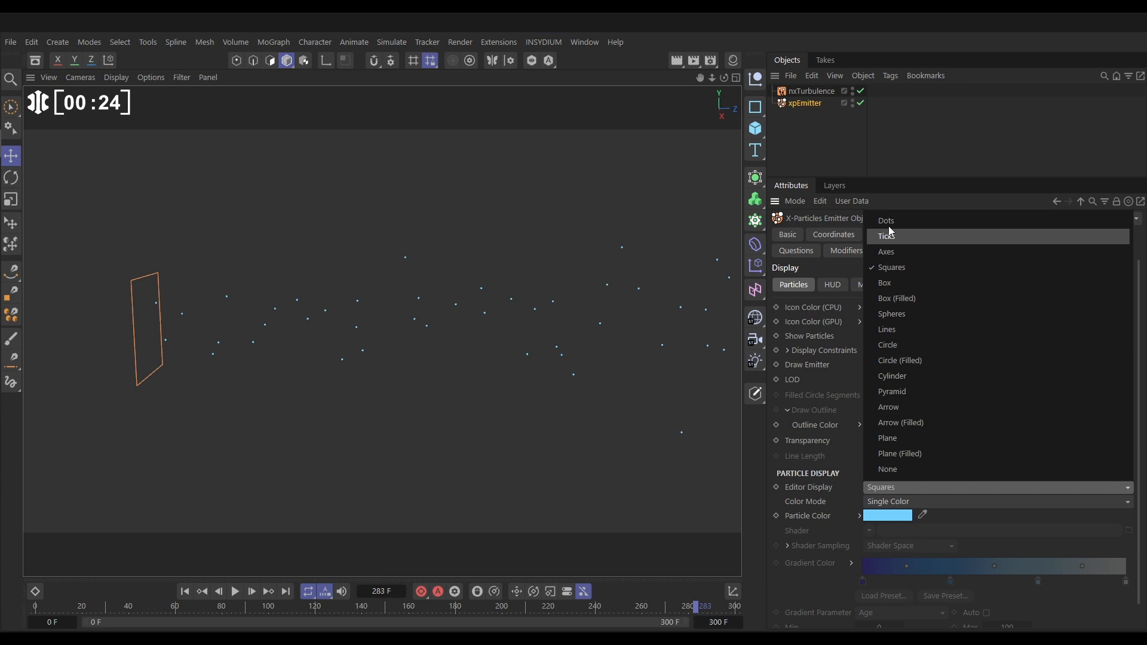
mouse_move(887, 251)
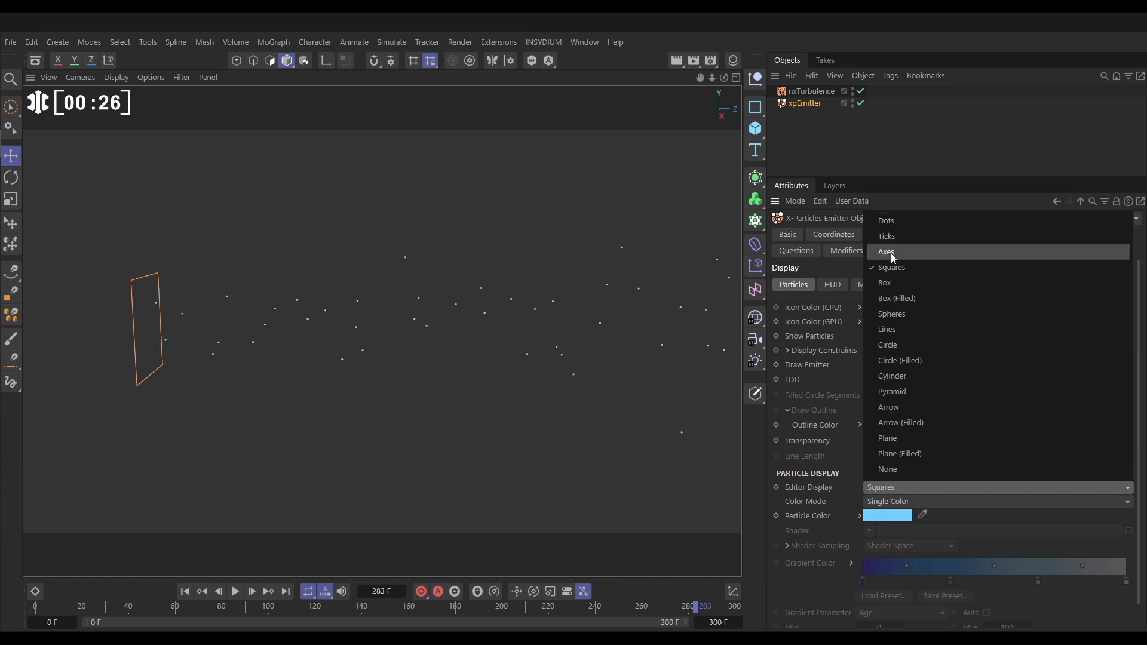
mouse_move(891, 268)
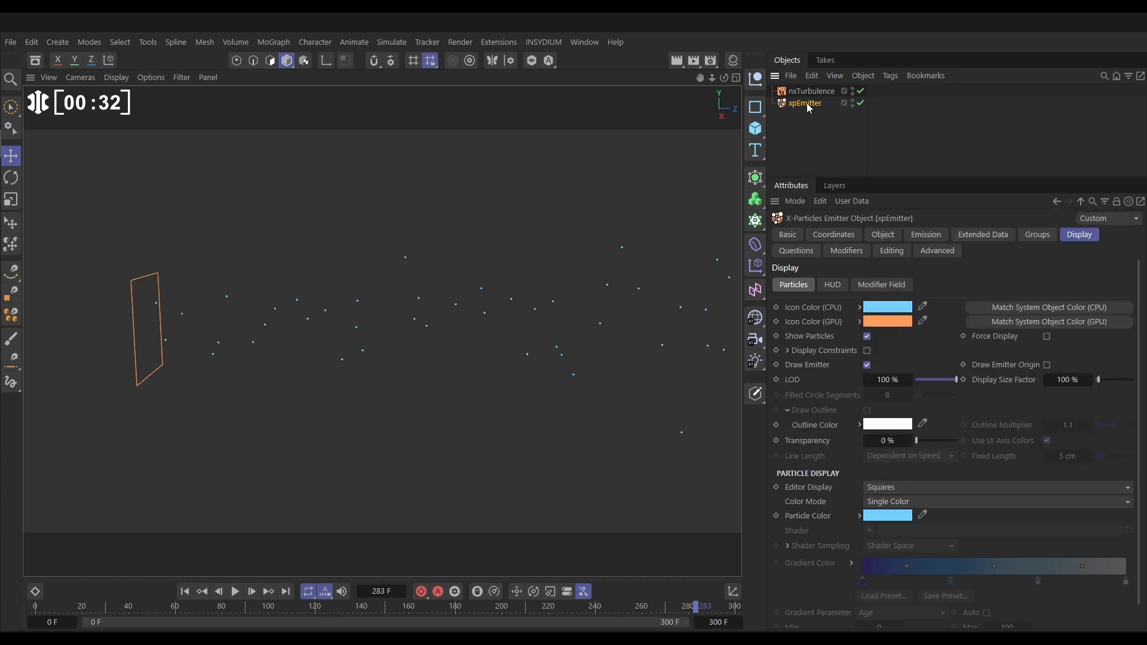
Select xpEmitter to check Emission Speed and Radius, then replay from frame 0
left_click(925, 234)
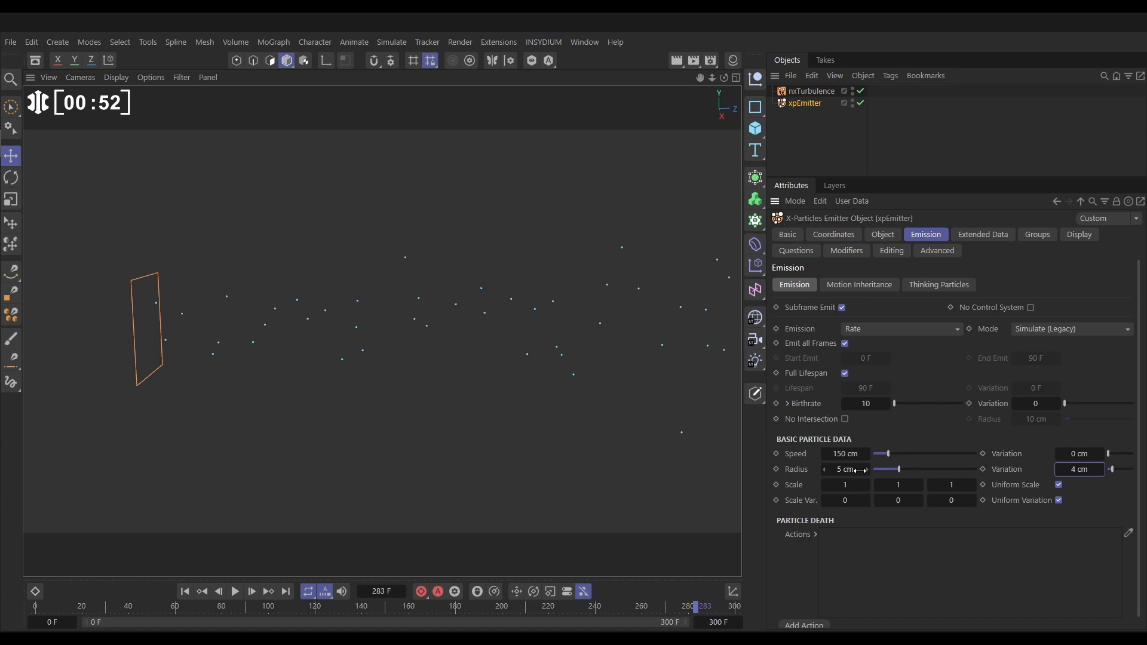
left_click(234, 591)
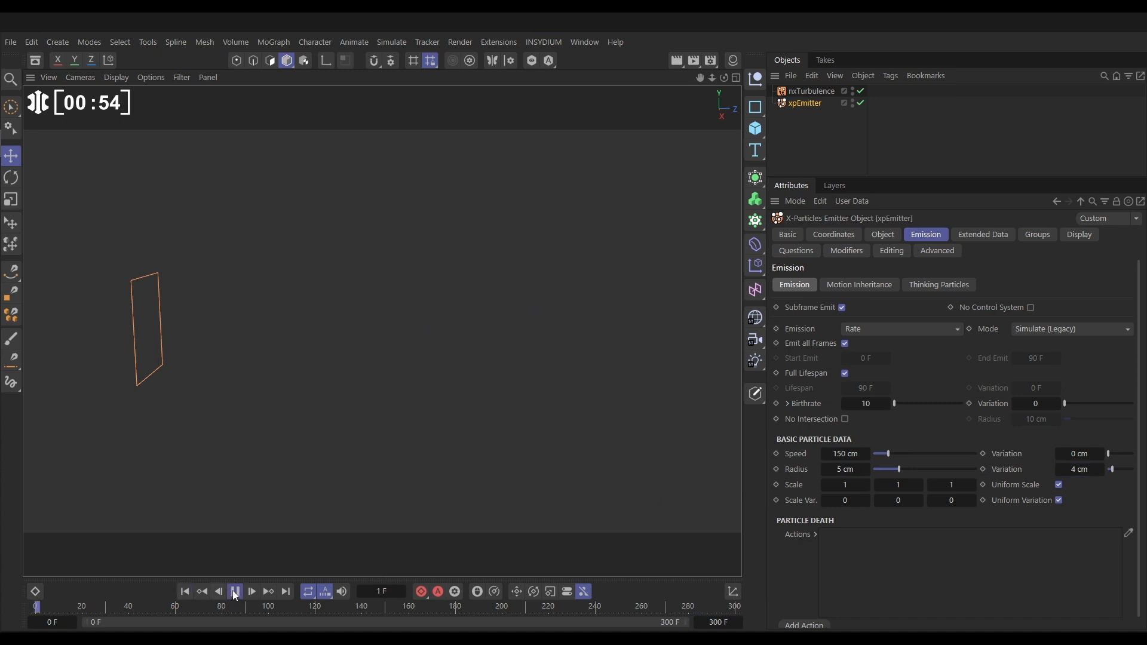
left_click(235, 591)
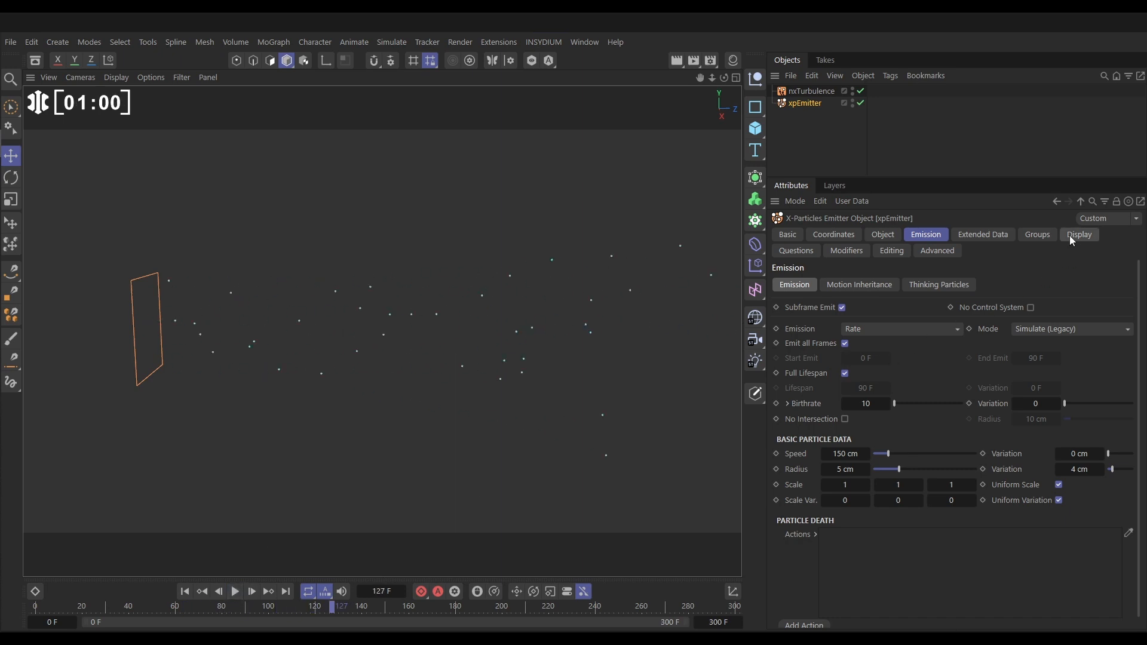
In the Display tab, change the emitter's Editor Display from Squares to Box (Filled)
left_click(1079, 235)
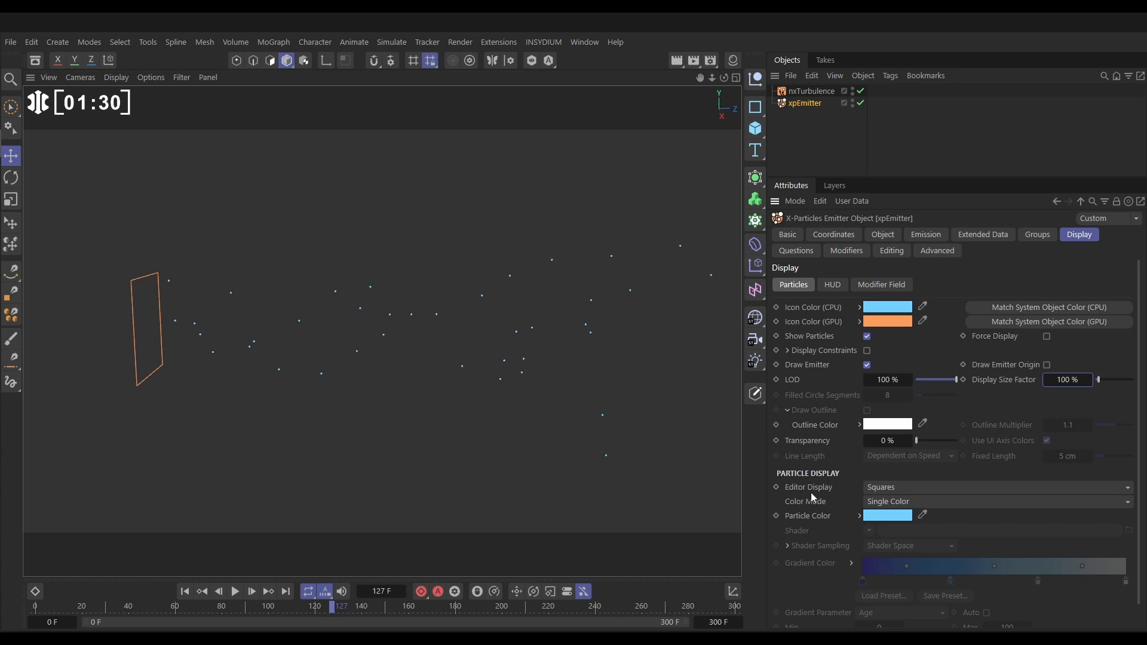
left_click(994, 487)
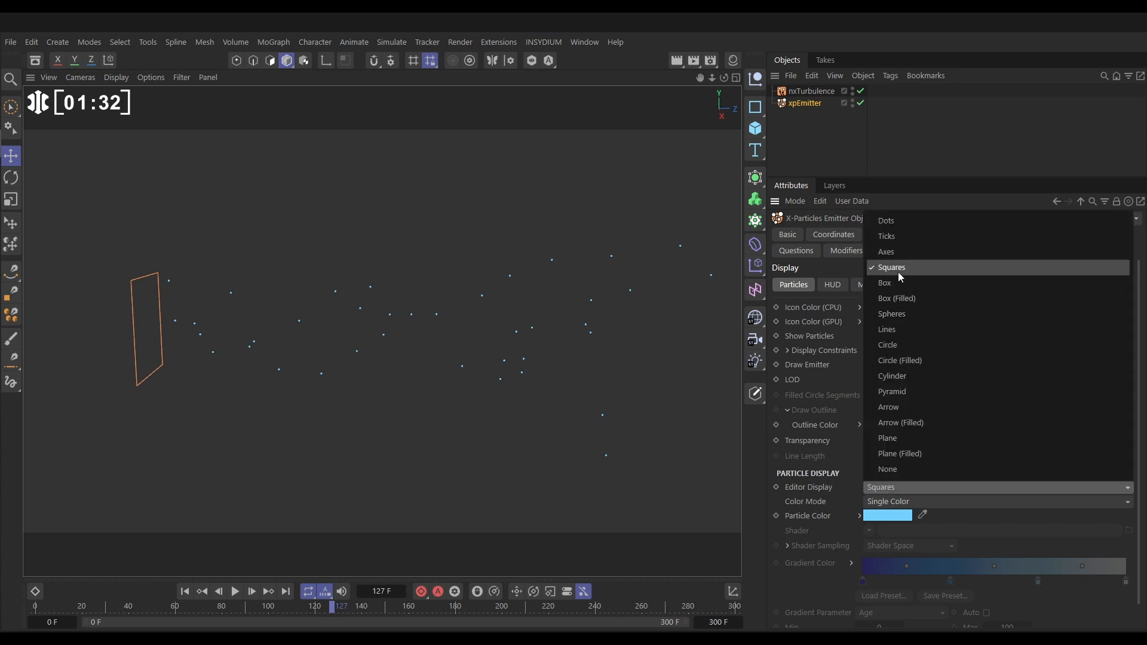
mouse_move(891, 375)
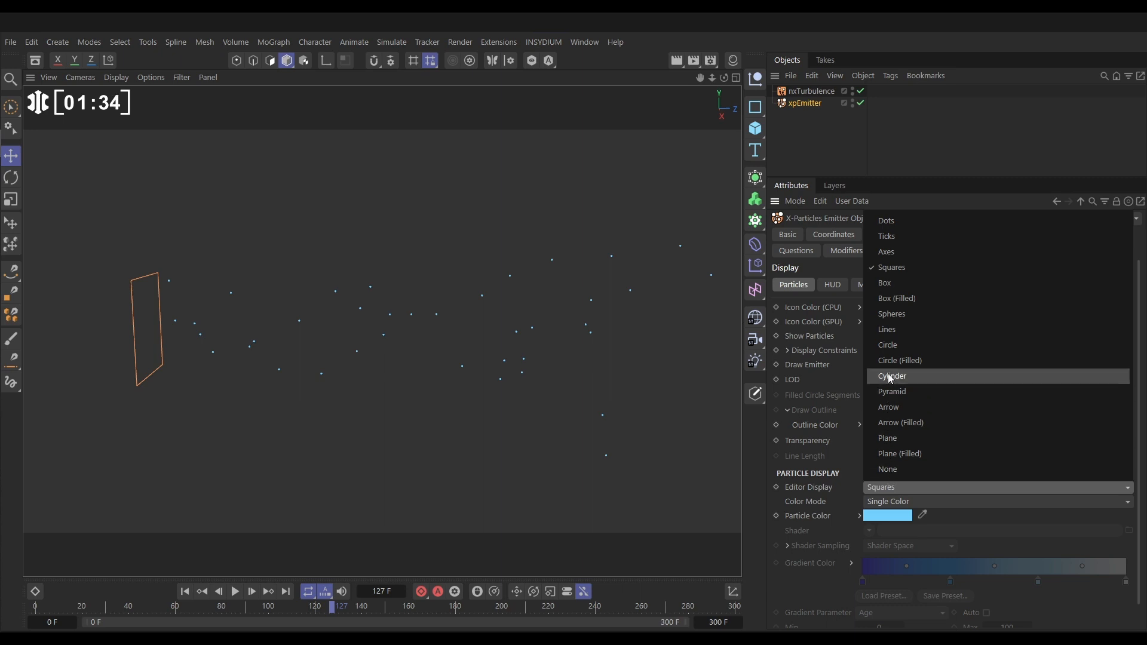
left_click(897, 297)
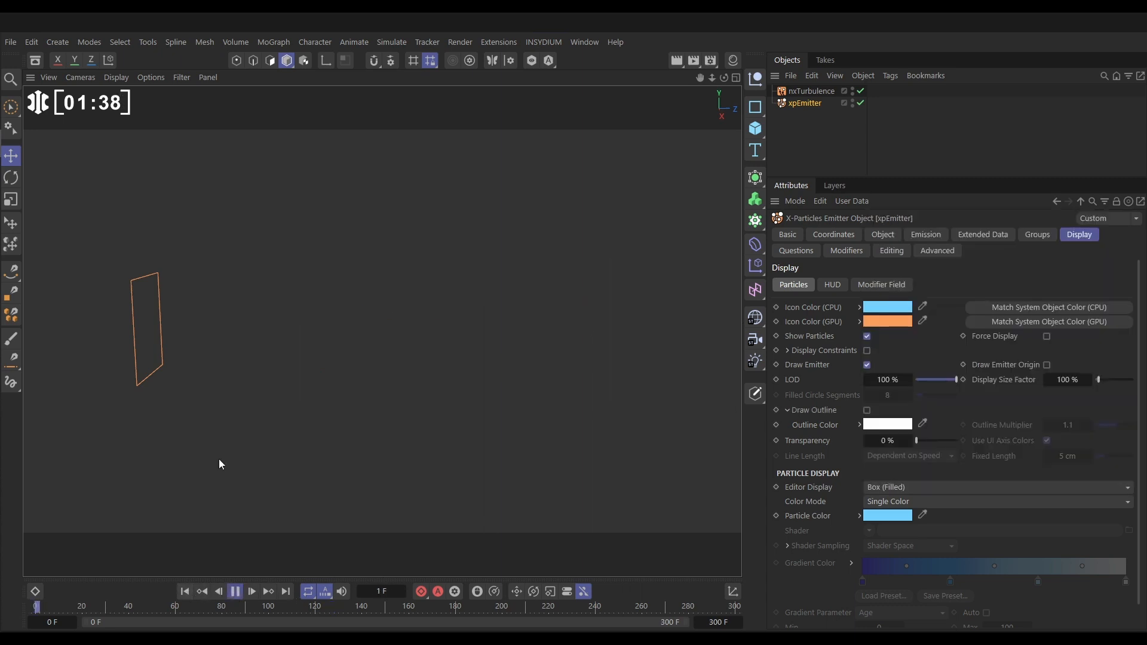
Switch the emitter's Editor Display from Box (Filled) to Arrow
left_click(235, 591)
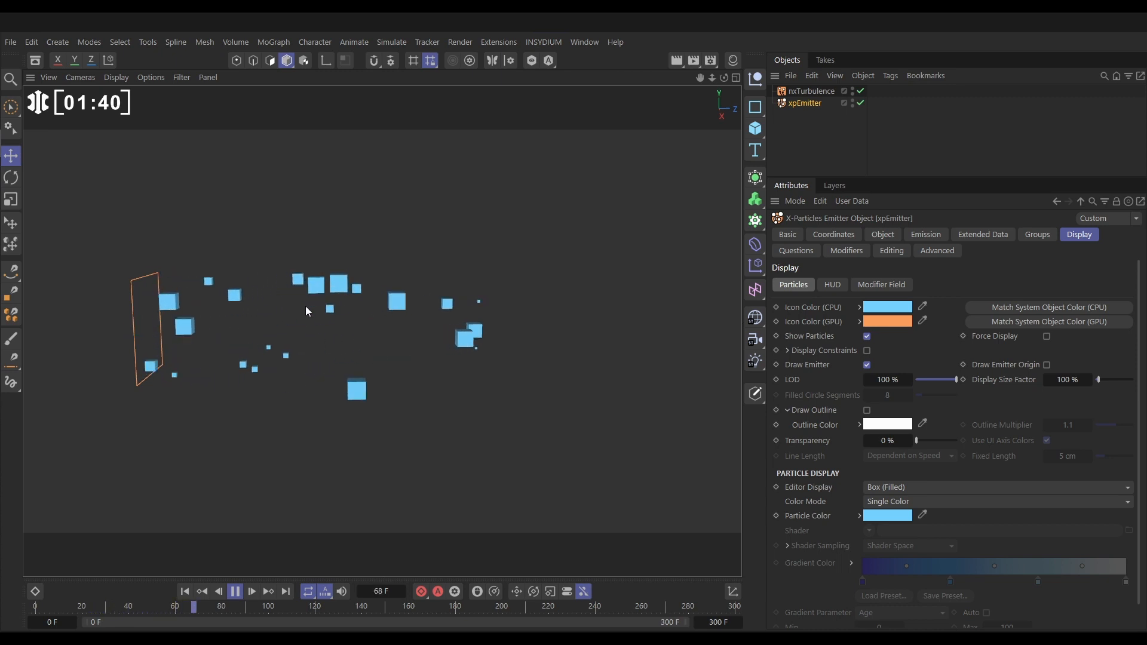
left_click(235, 593)
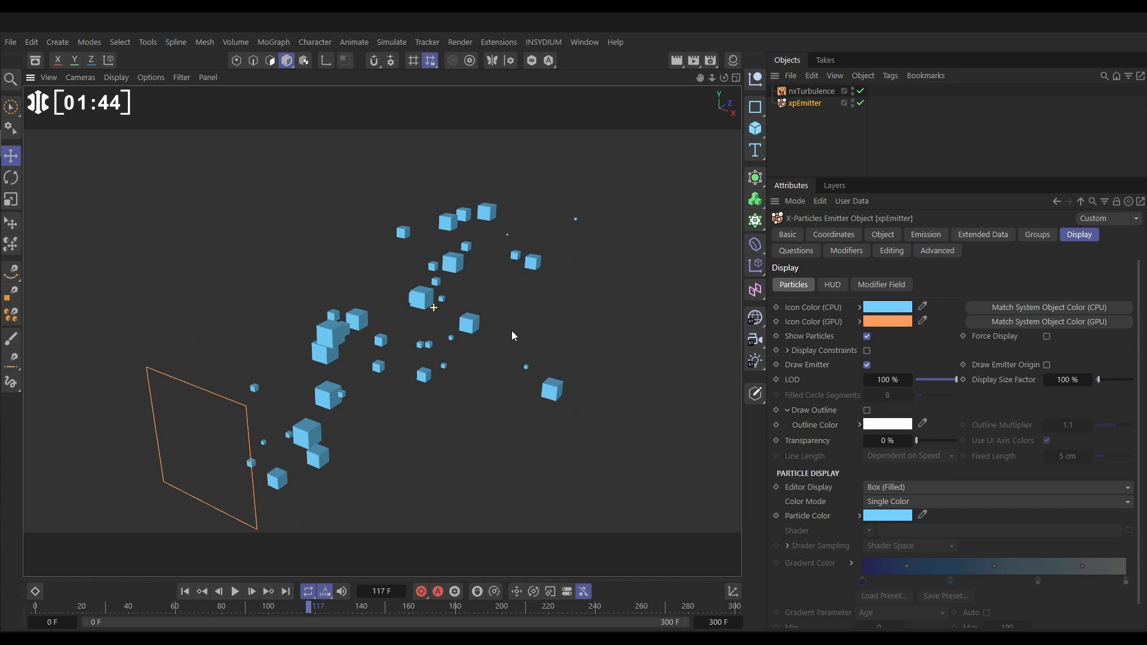
left_click(995, 486)
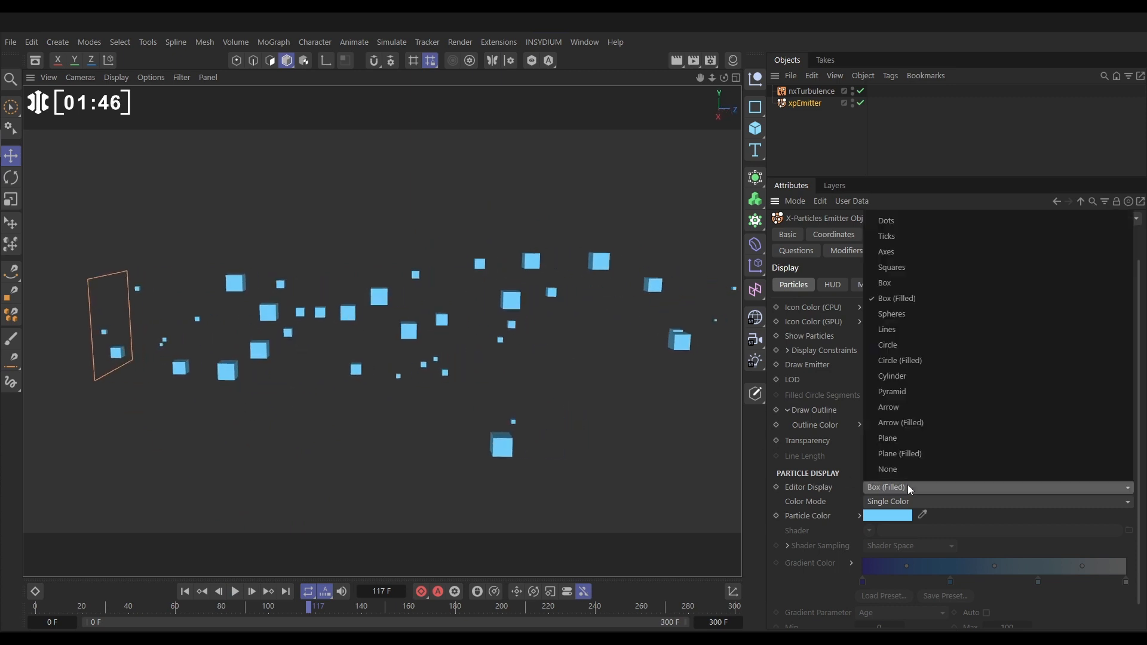
mouse_move(899, 359)
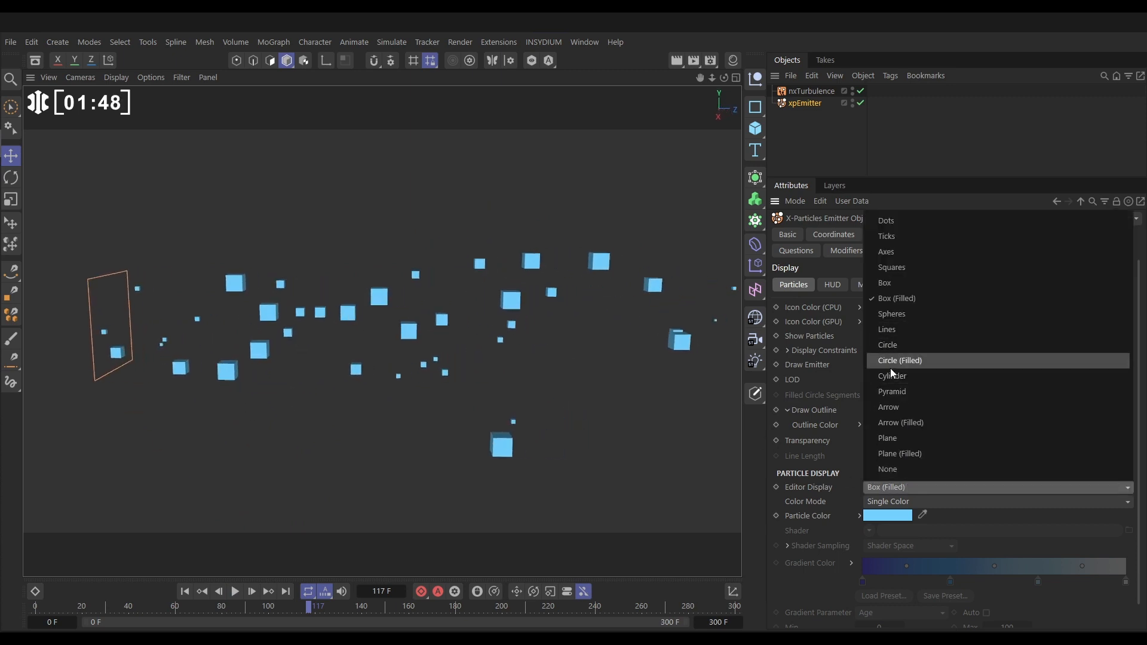
left_click(888, 407)
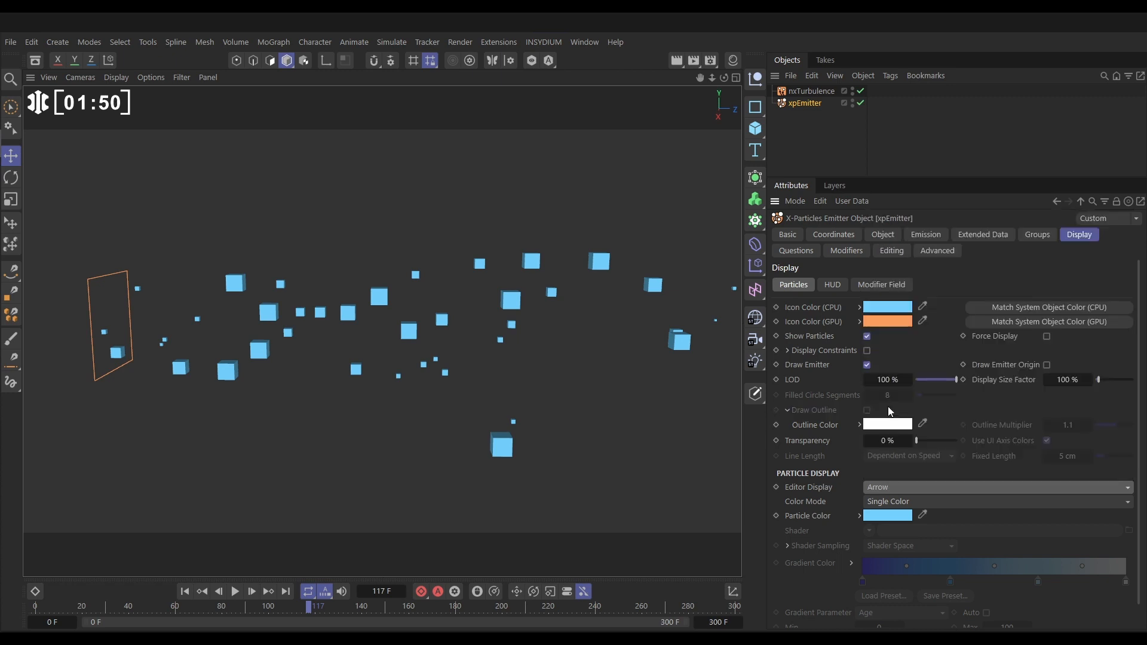
Replay and pause the simulation to inspect the arrow particles and color mode options
left_click(234, 591)
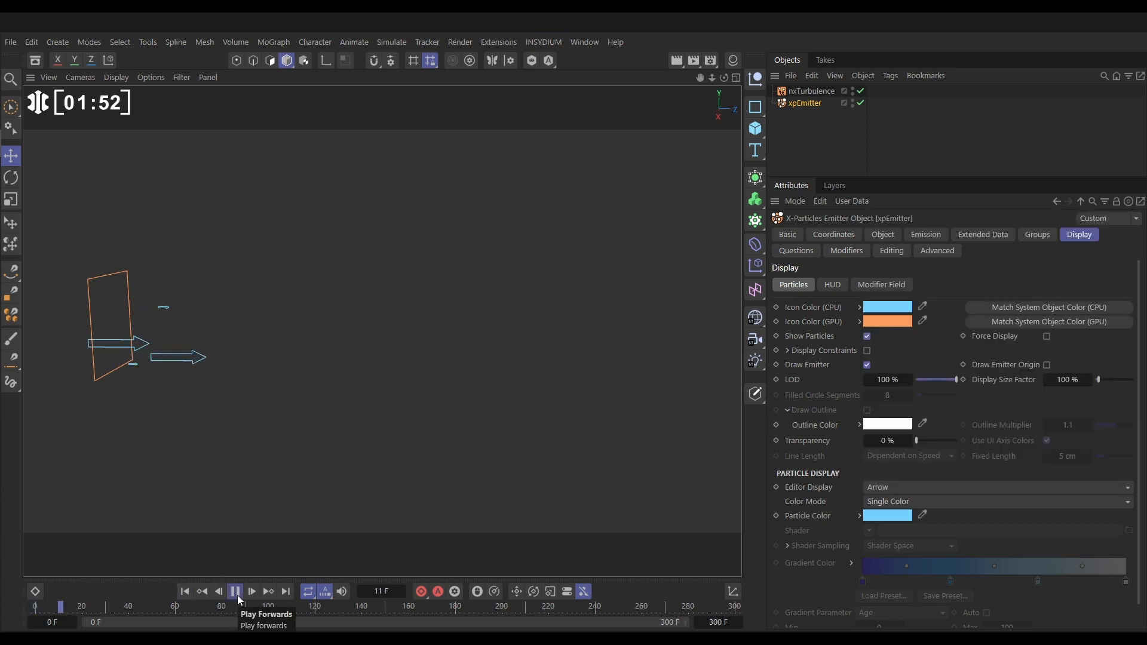
left_click(235, 591)
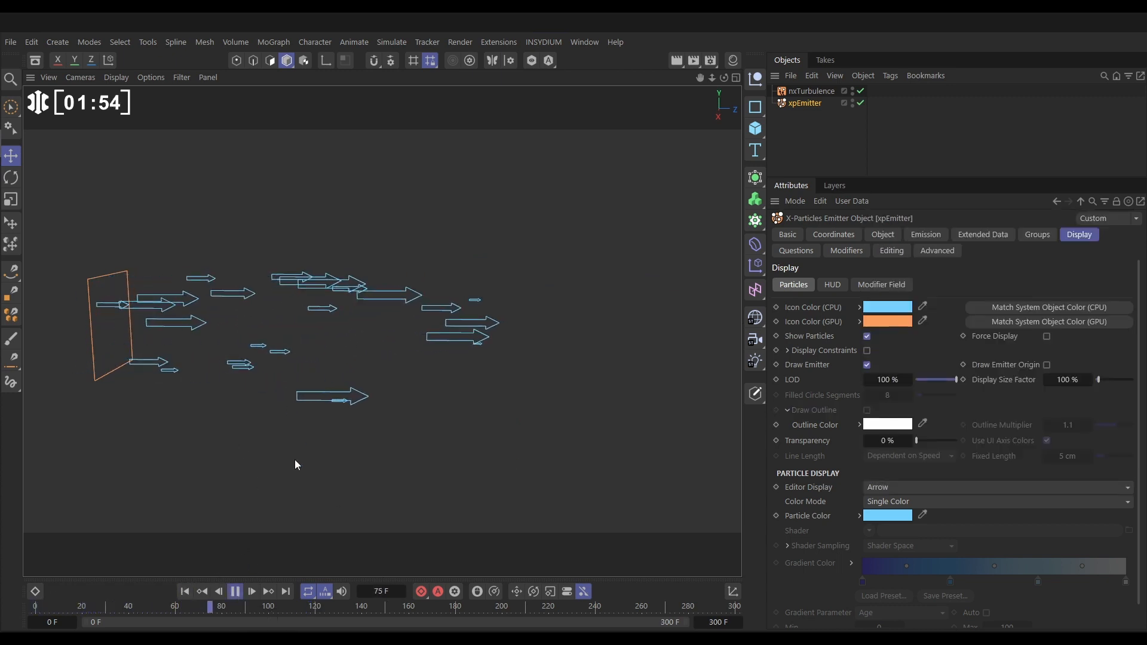
left_click(251, 593)
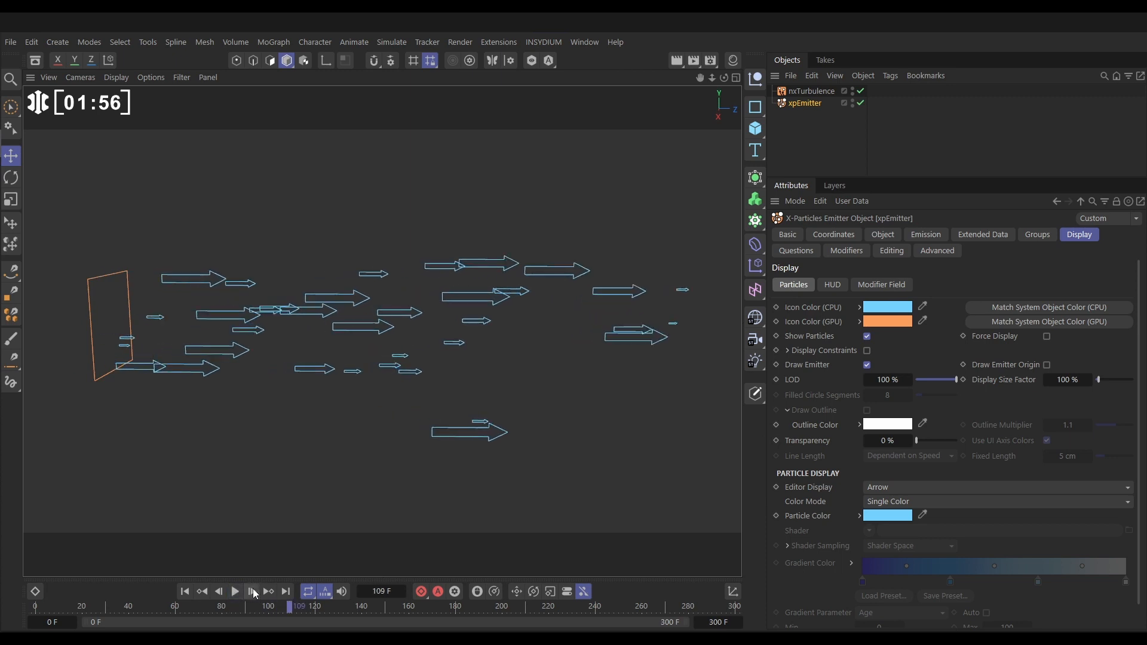
left_click(251, 592)
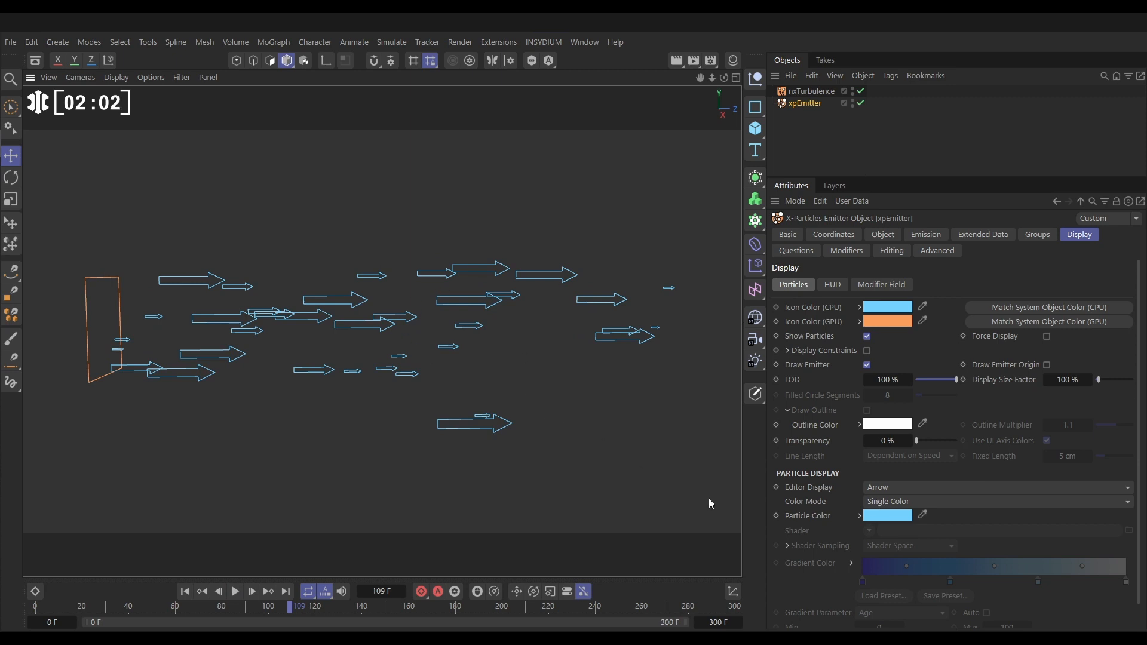
left_click(994, 502)
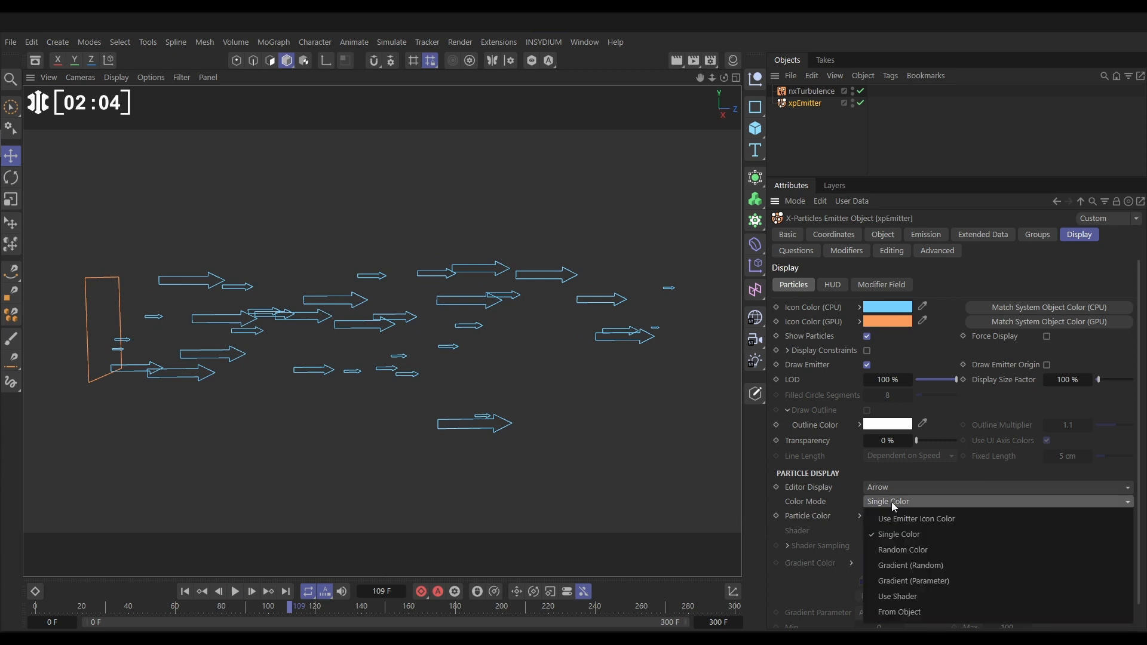
mouse_move(897, 534)
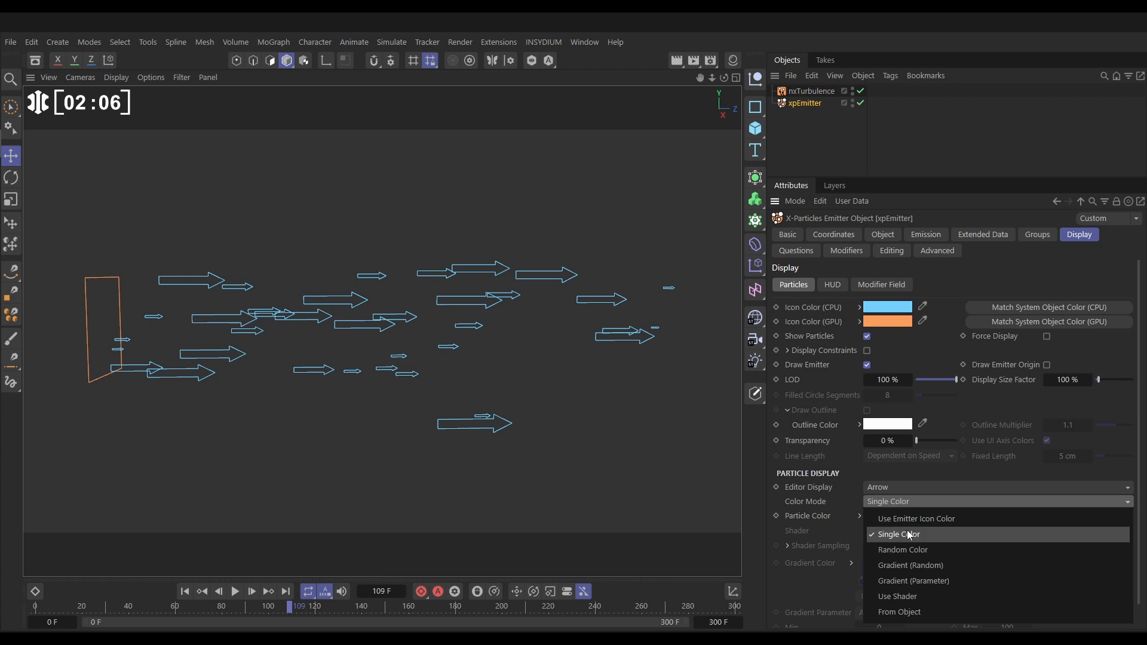
mouse_move(910, 564)
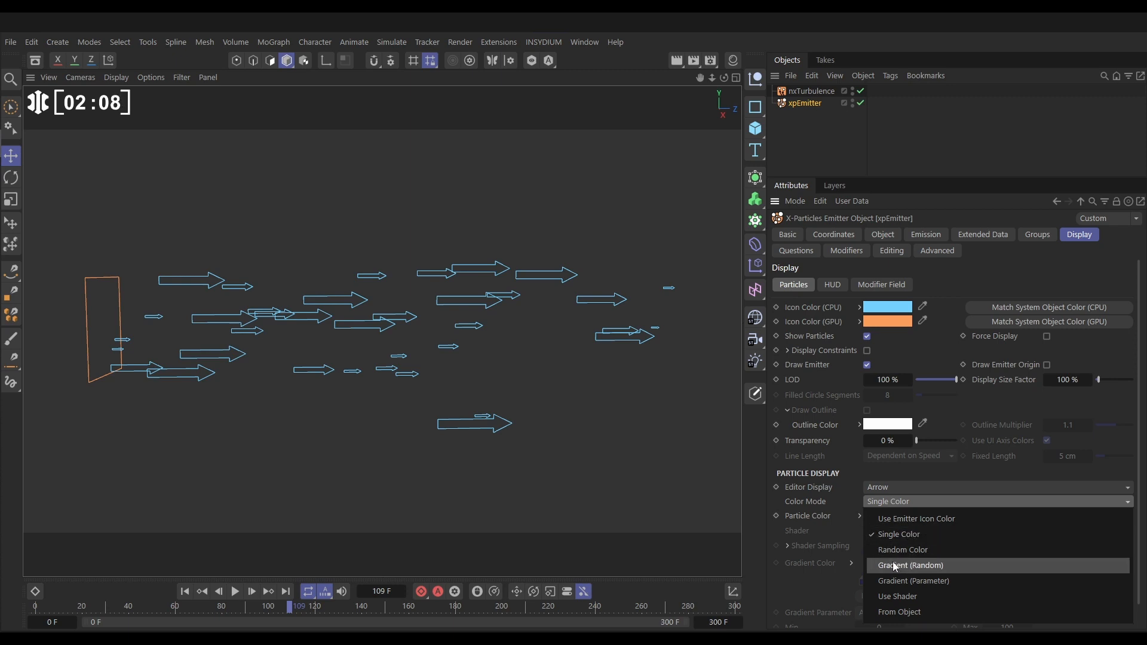
Set the emitter's Color Mode to Gradient (Random) with a rainbow gradient
left_click(909, 565)
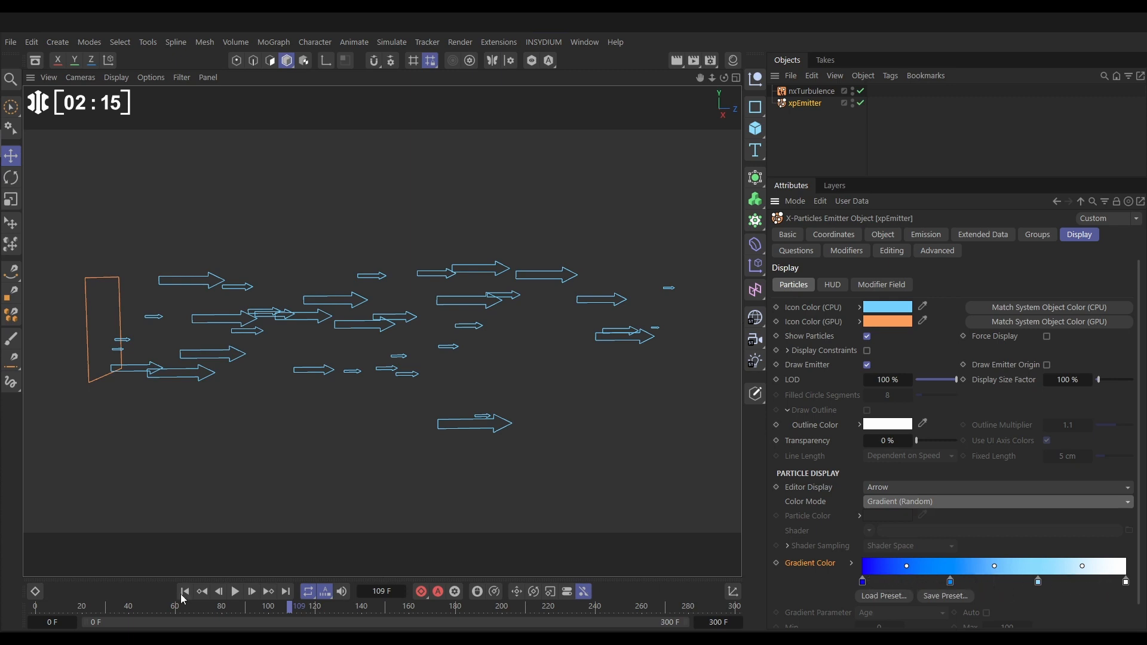
left_click(234, 591)
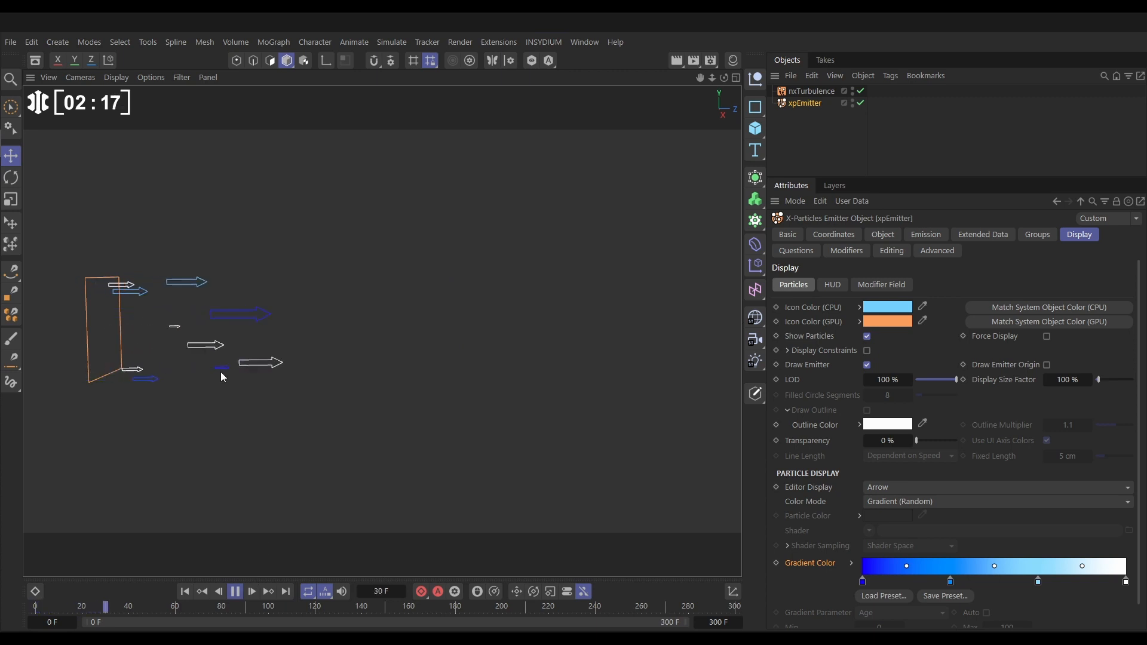
left_click(235, 591)
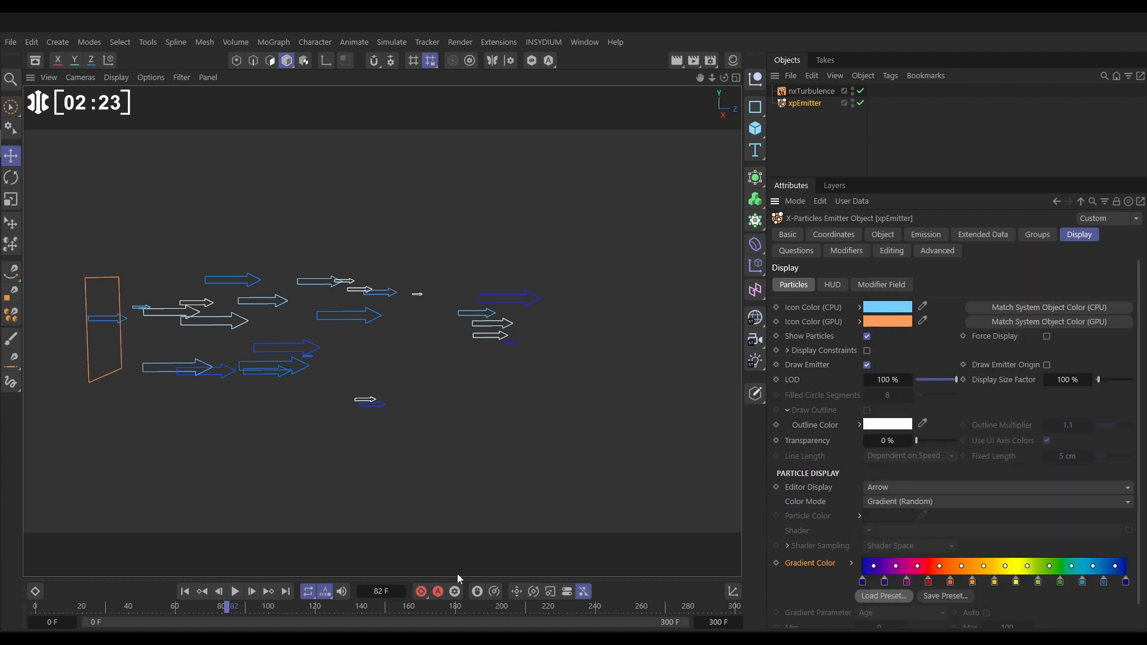
Replay the simulation from the start to preview the multicoloured arrows
left_click(234, 590)
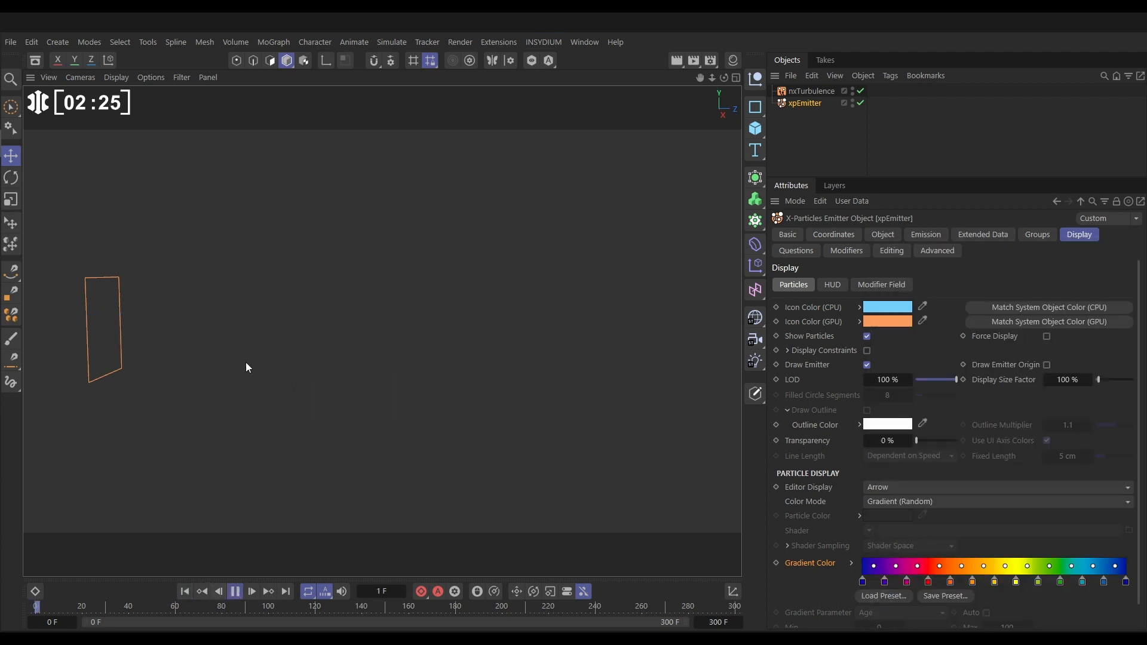
left_click(236, 591)
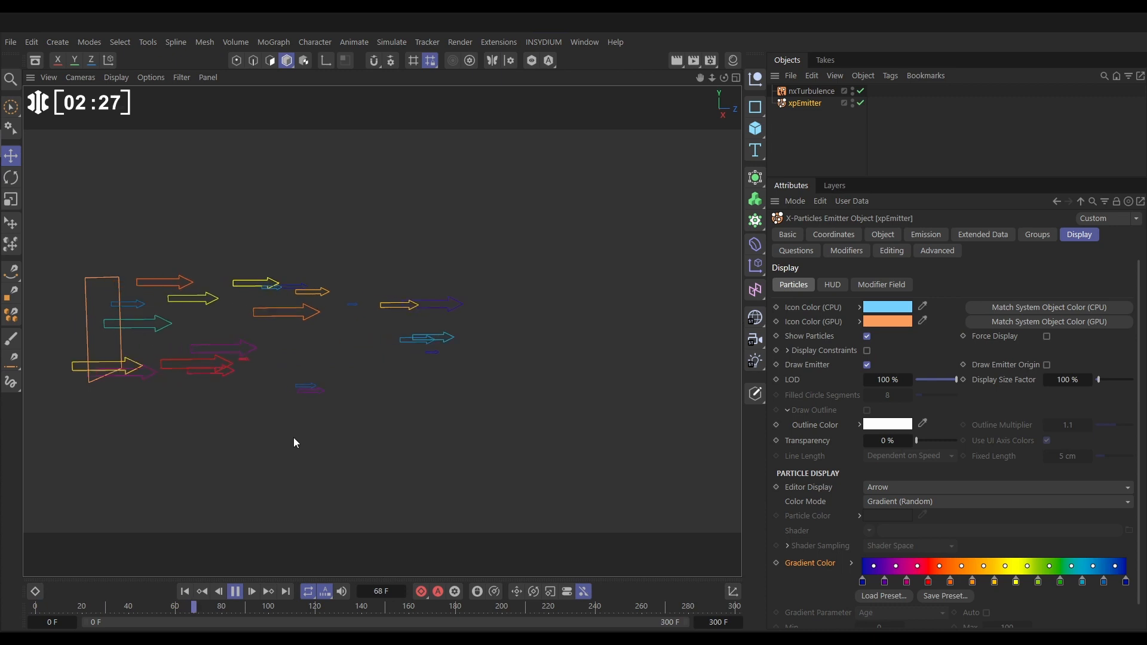
left_click(234, 591)
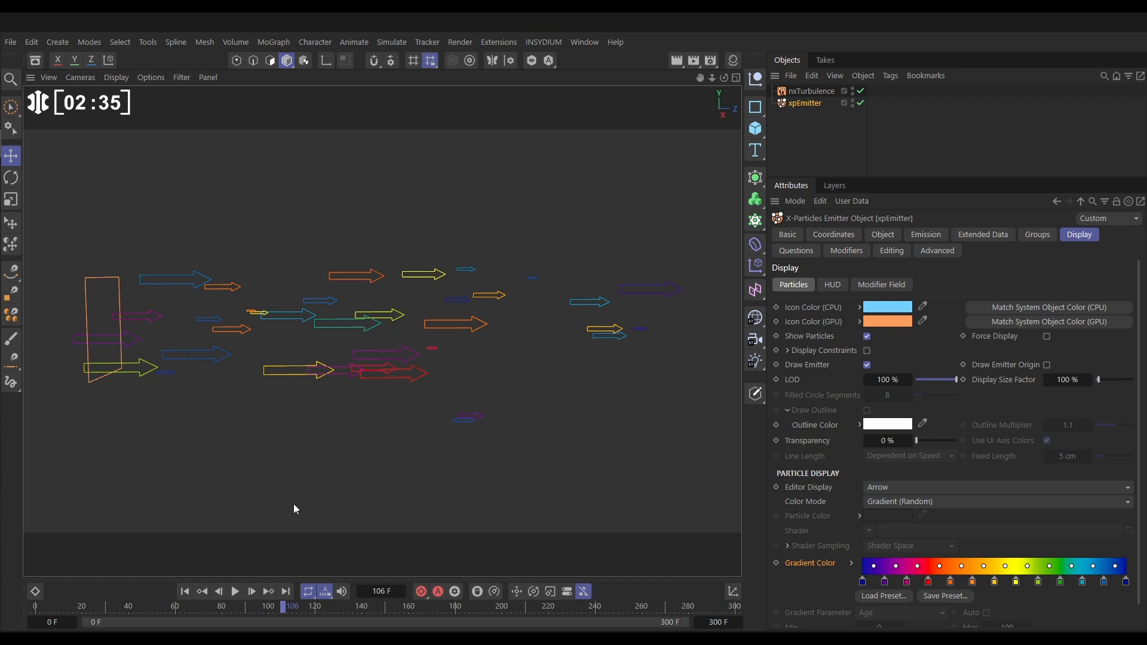
left_click(234, 591)
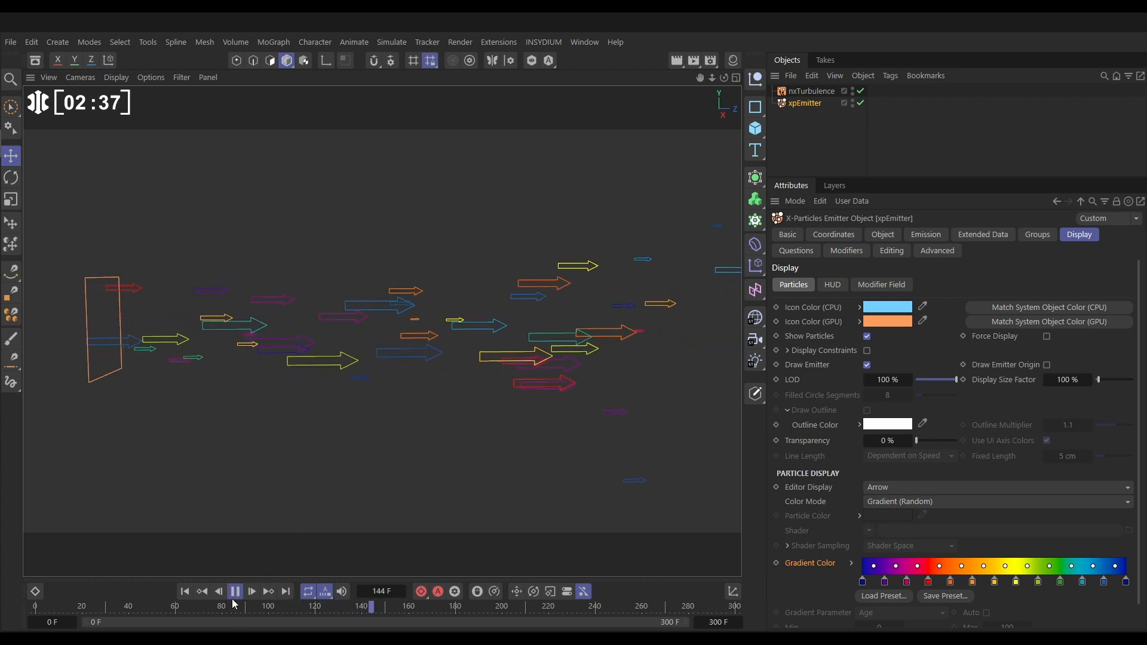
left_click(235, 591)
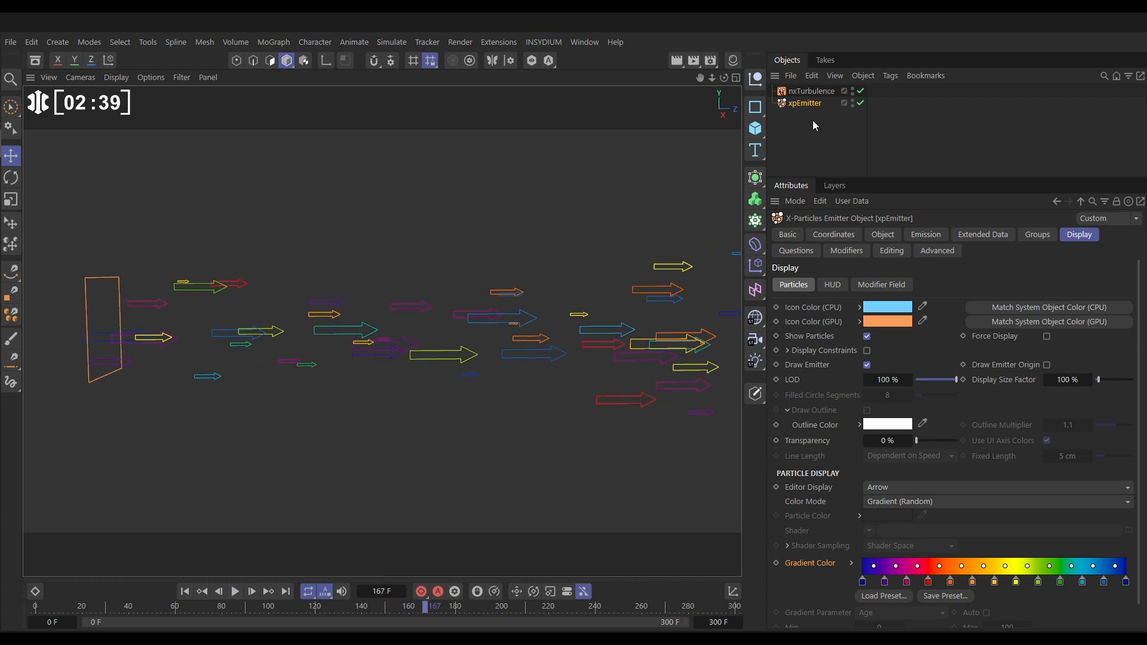
left_click(982, 235)
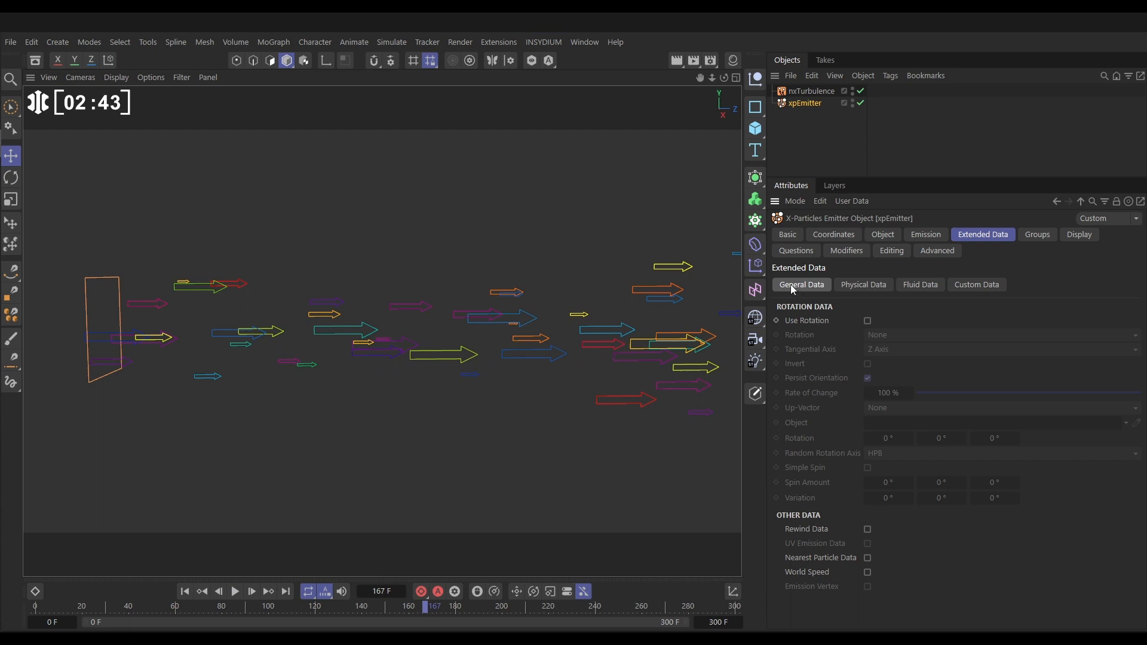
mouse_move(831, 328)
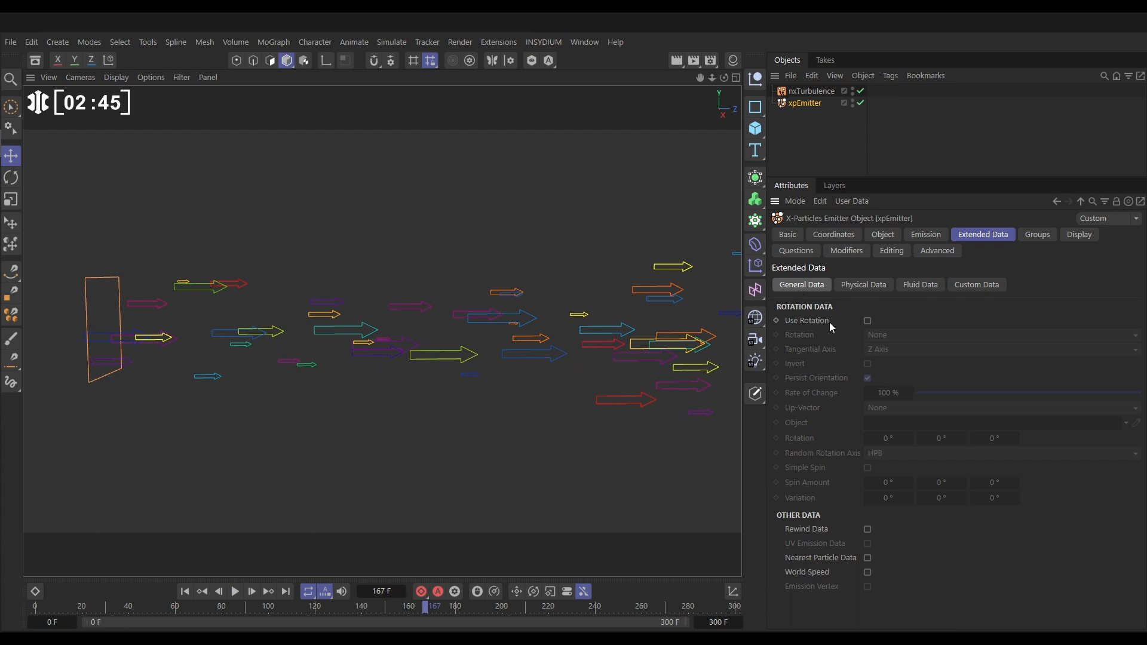
Enable Use Rotation with Tangential mode and replay to check arrow orientation
left_click(868, 320)
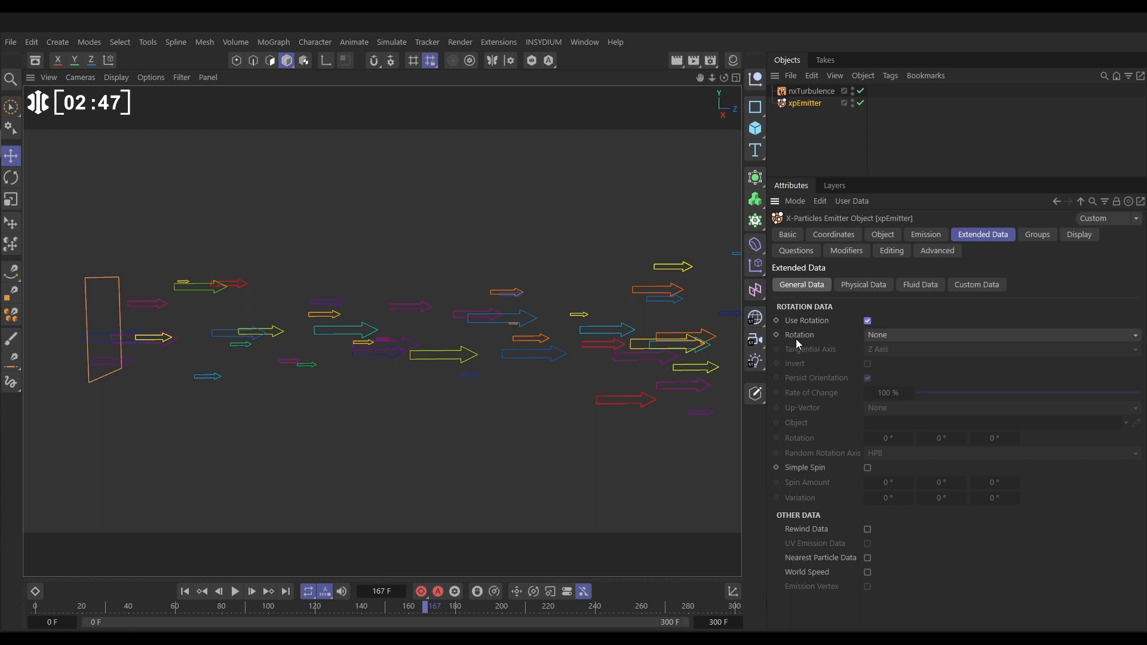
left_click(998, 334)
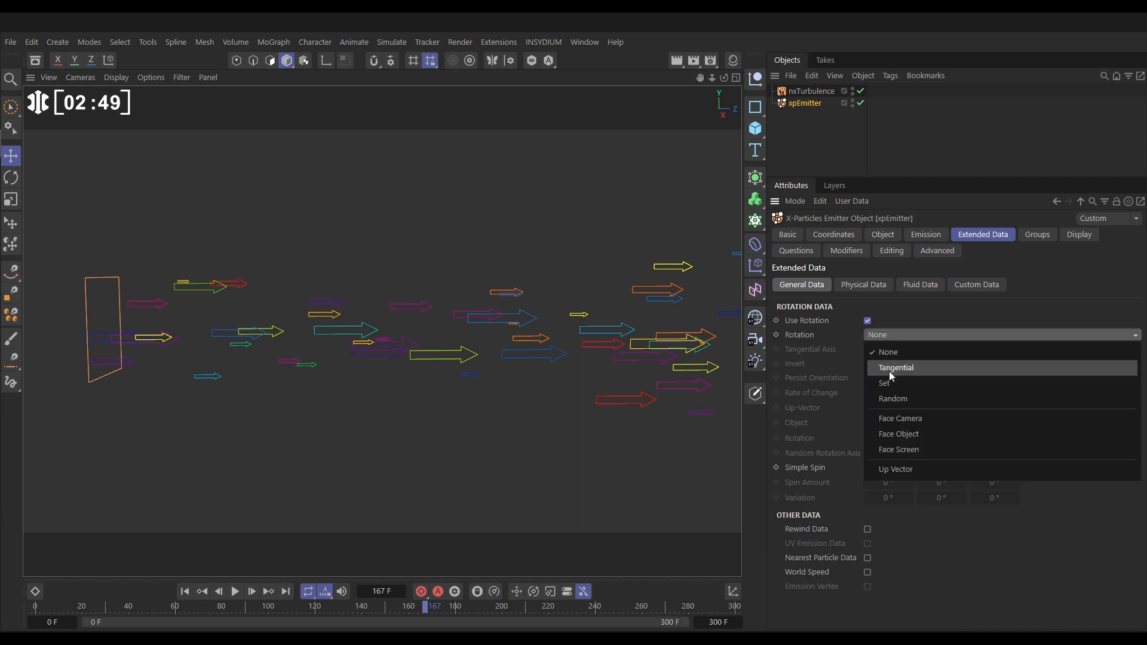
left_click(897, 367)
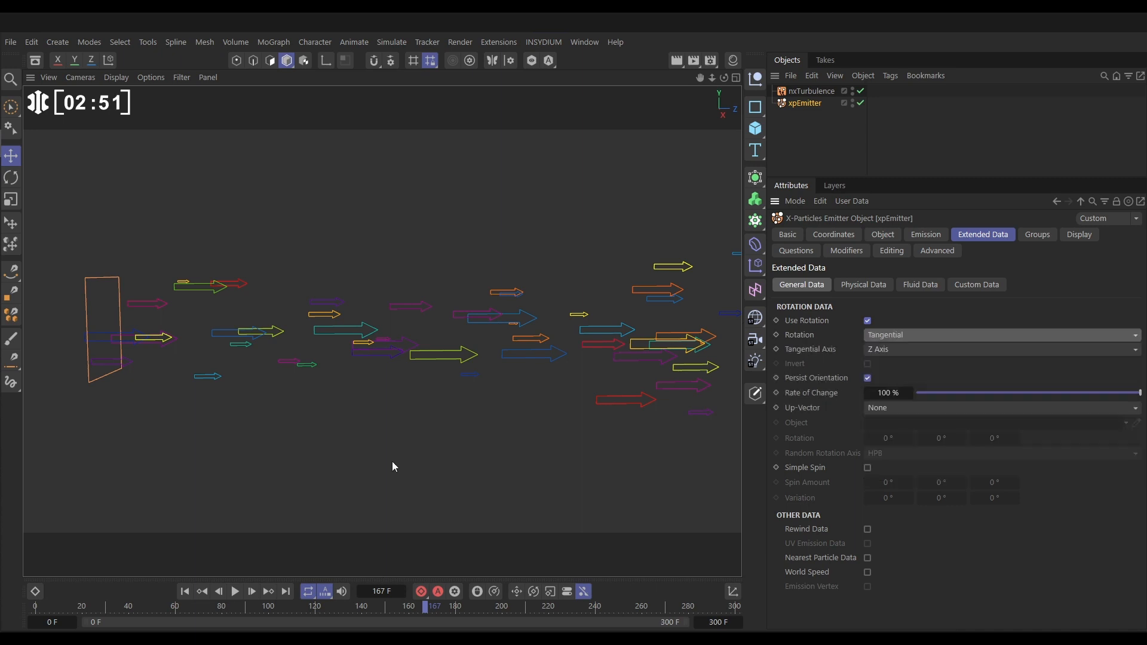
left_click(234, 591)
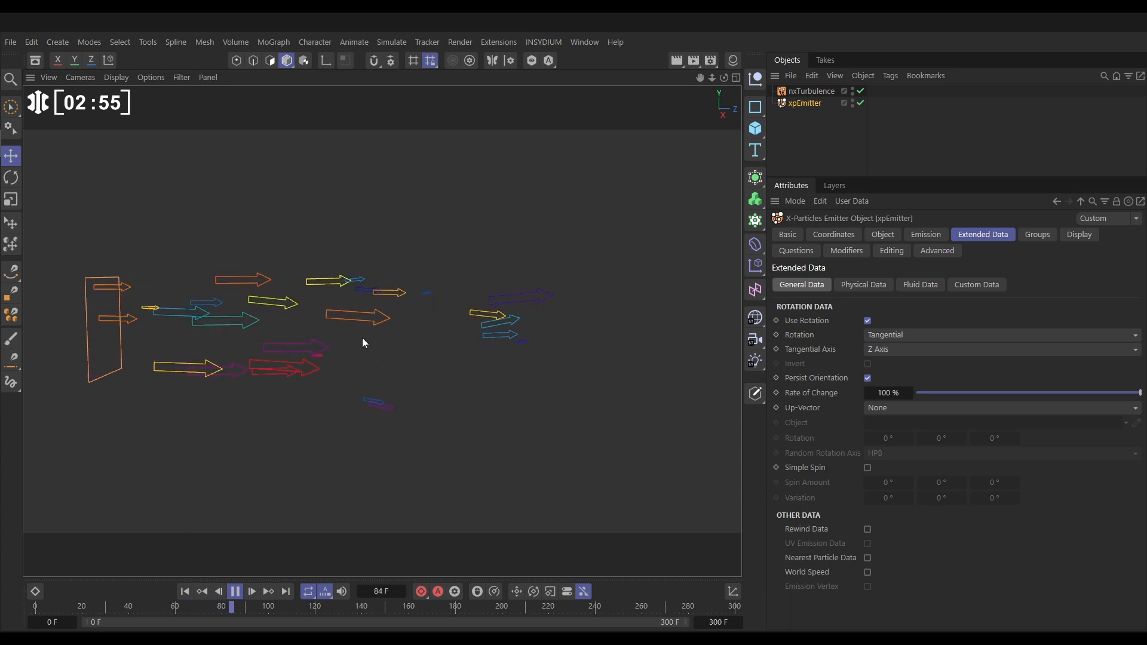
left_click(235, 591)
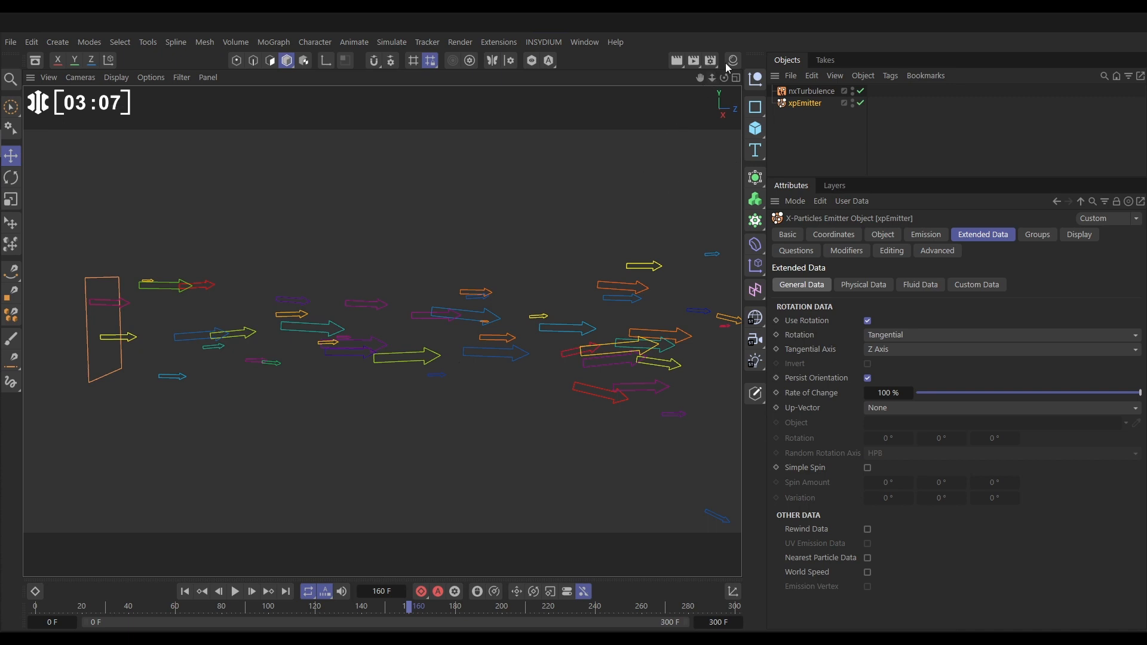
Create an X-Particles Material via Create > Extensions and drag it onto xpEmitter
left_click(733, 60)
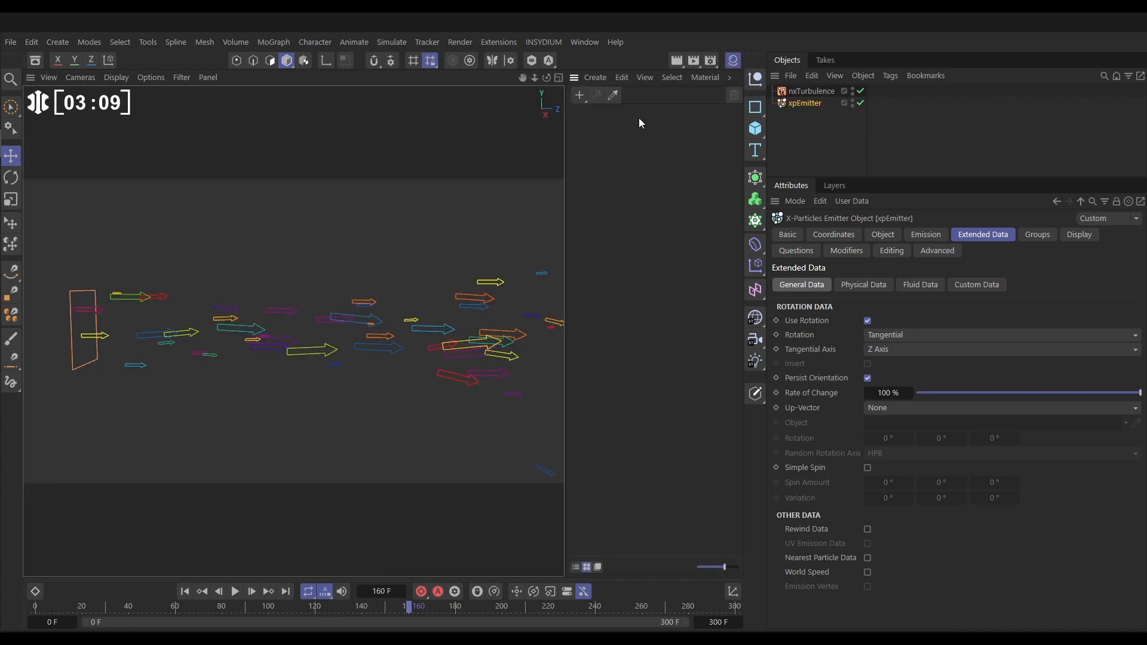
left_click(595, 77)
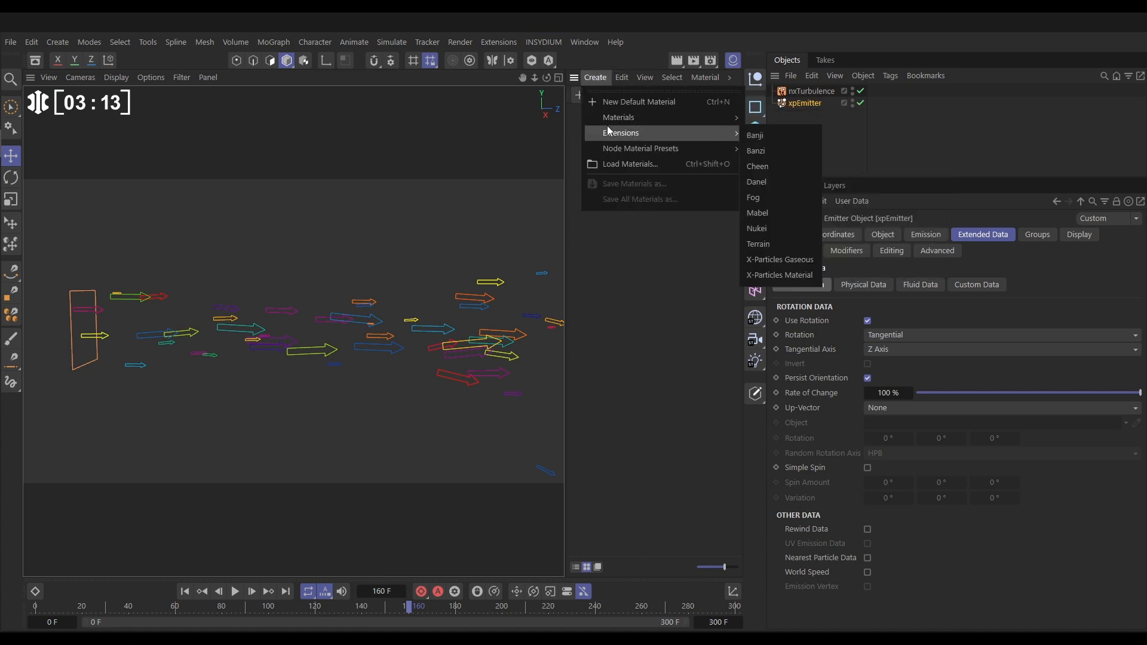
left_click(779, 275)
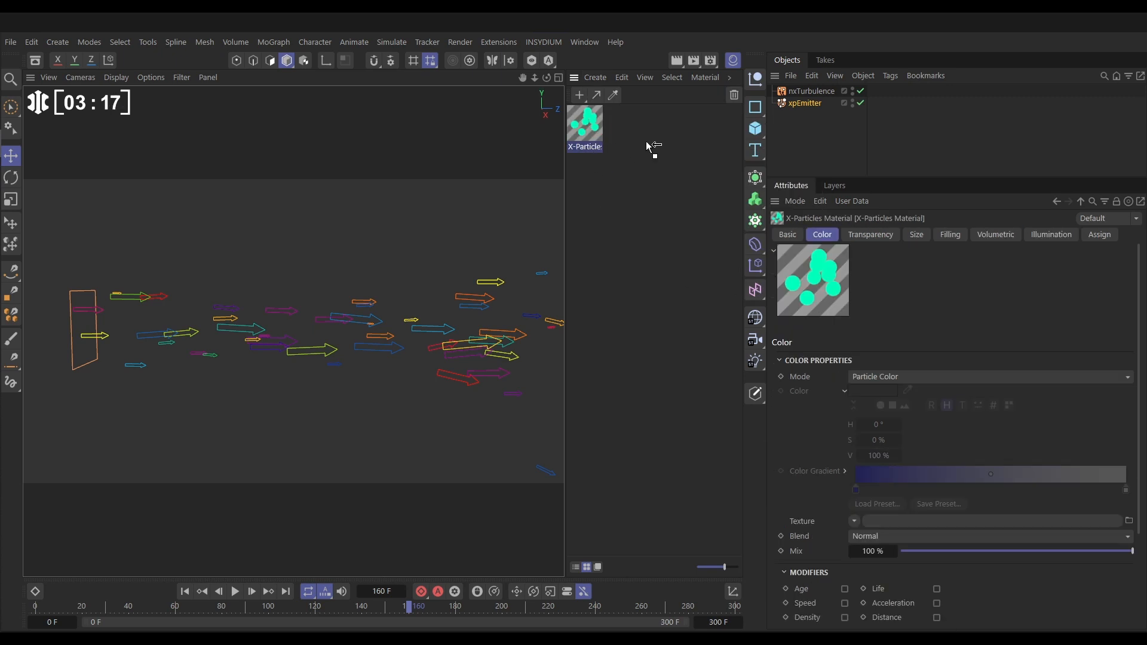
left_click(872, 102)
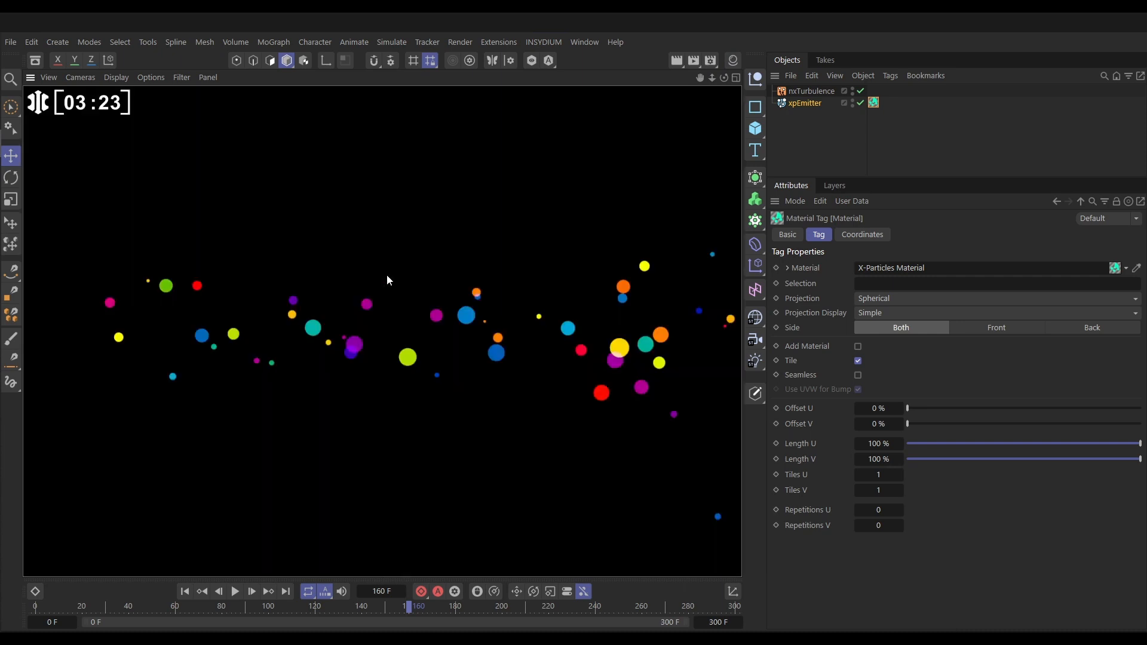
mouse_move(304, 336)
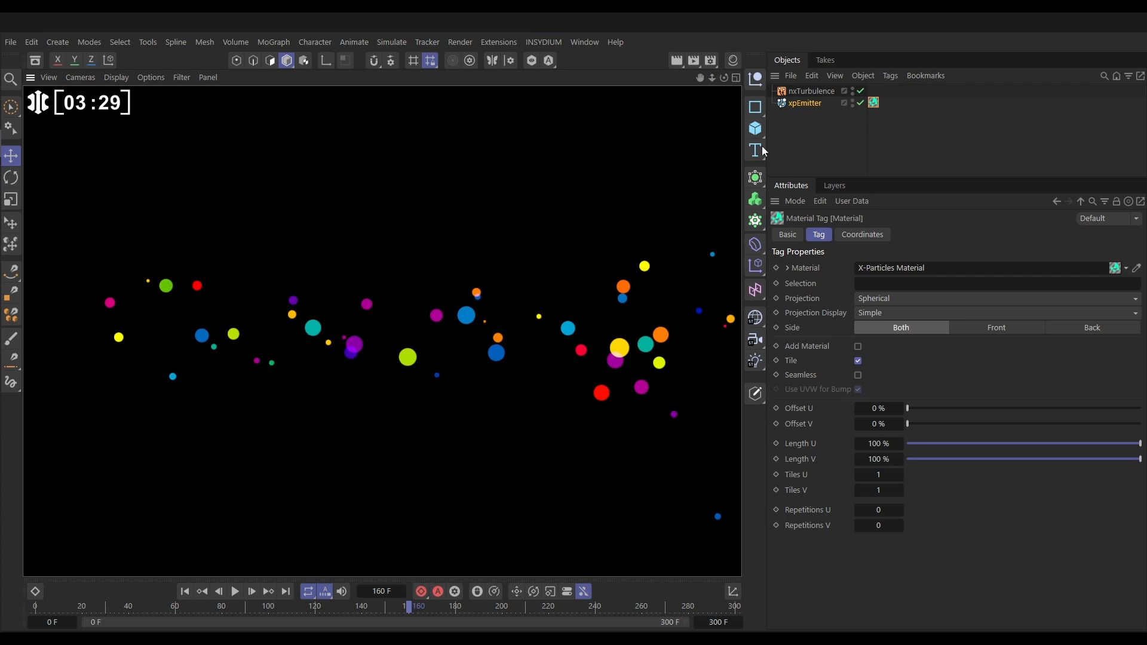
mouse_move(804, 103)
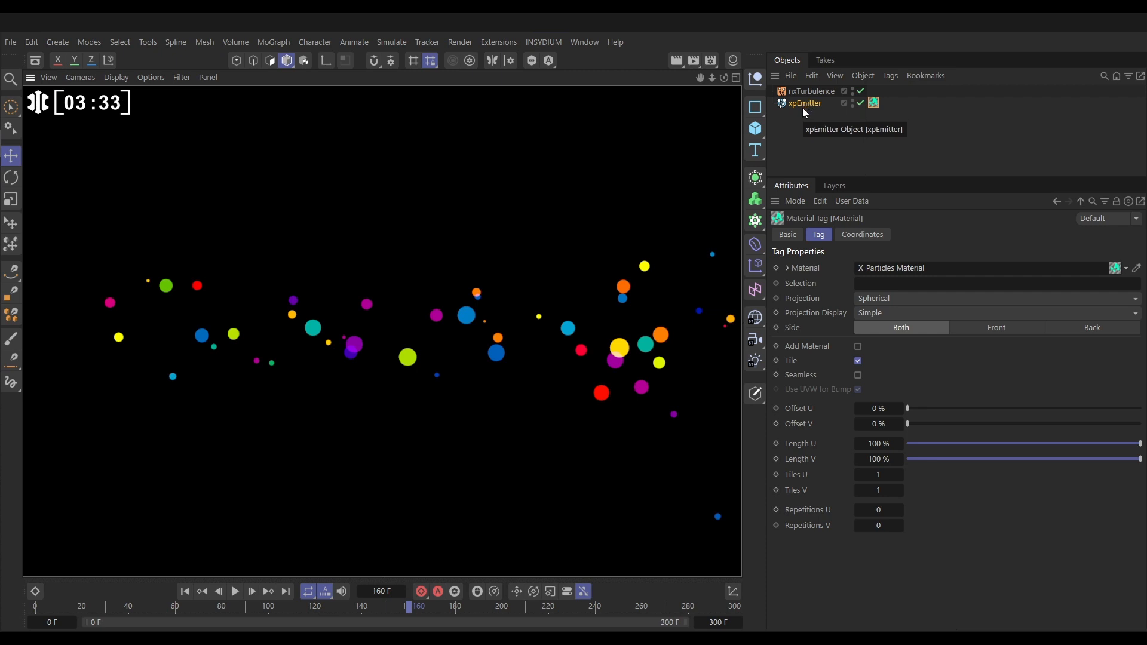
mouse_move(467, 326)
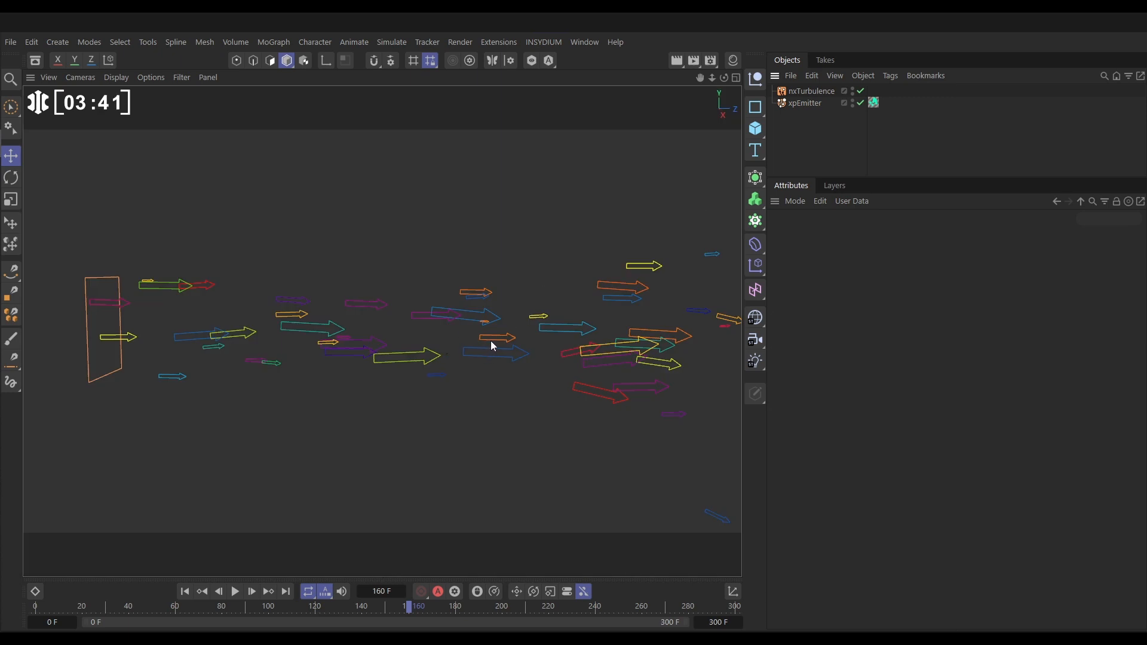
Add an xpDisplayRender generator, preview playback, and move the material tag onto it
left_click(543, 41)
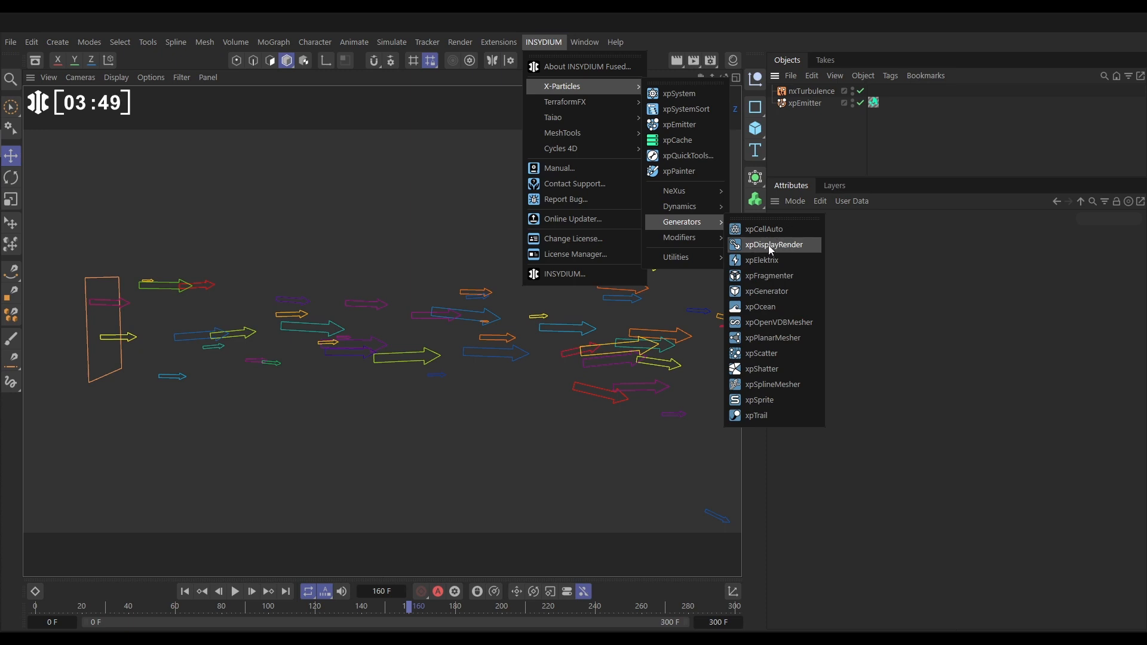
left_click(773, 245)
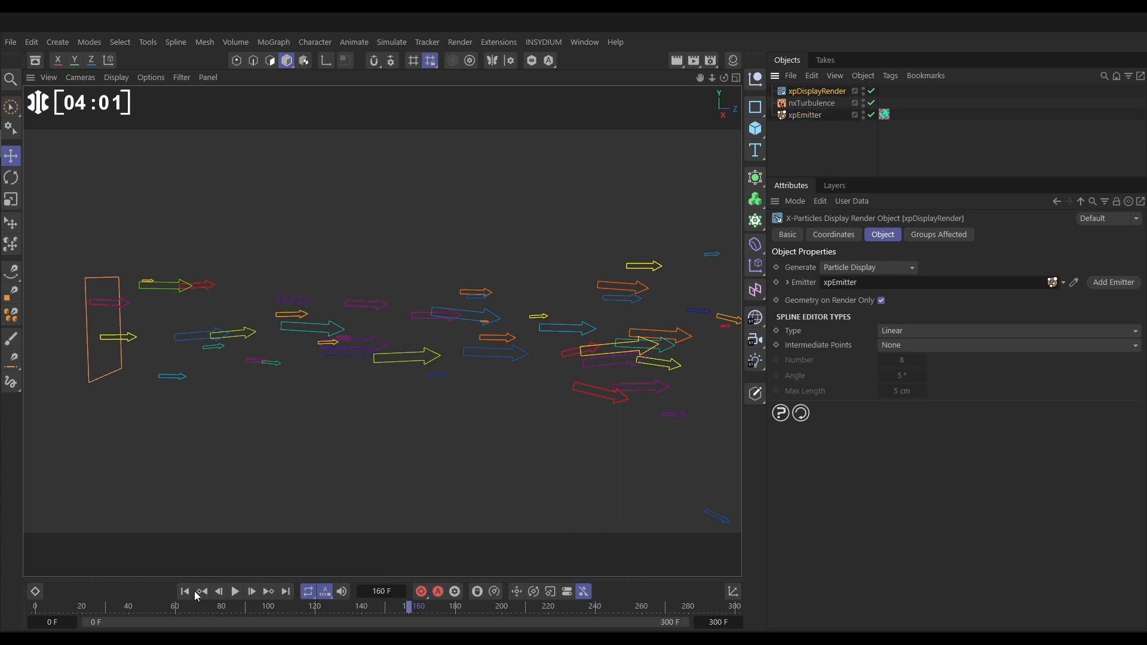
left_click(234, 591)
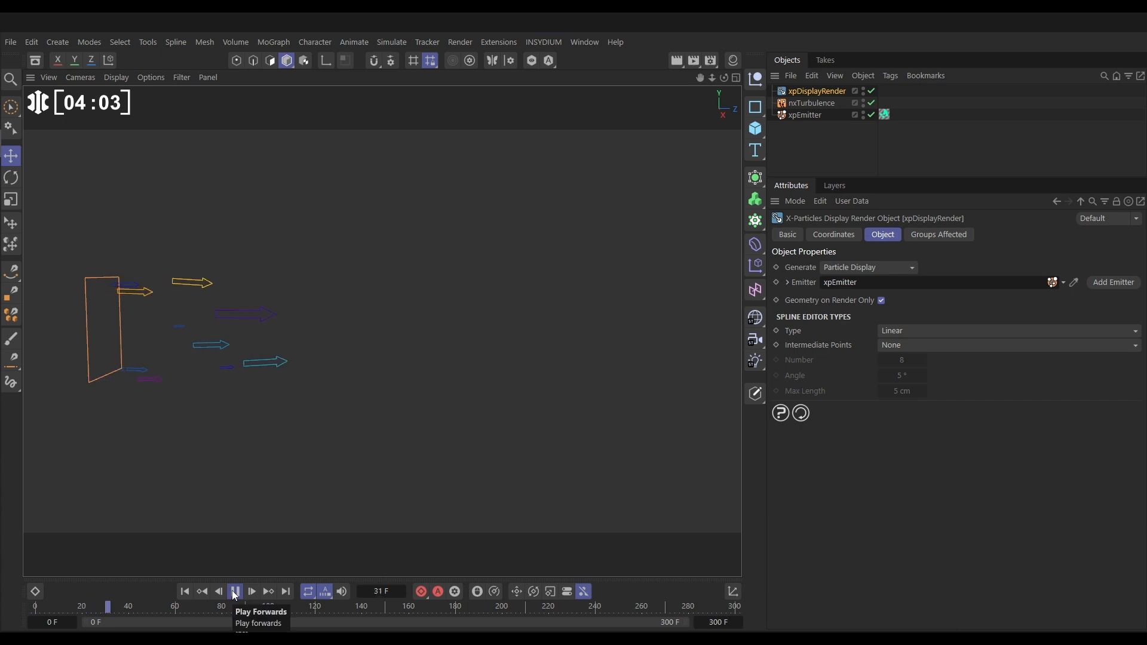
left_click(235, 591)
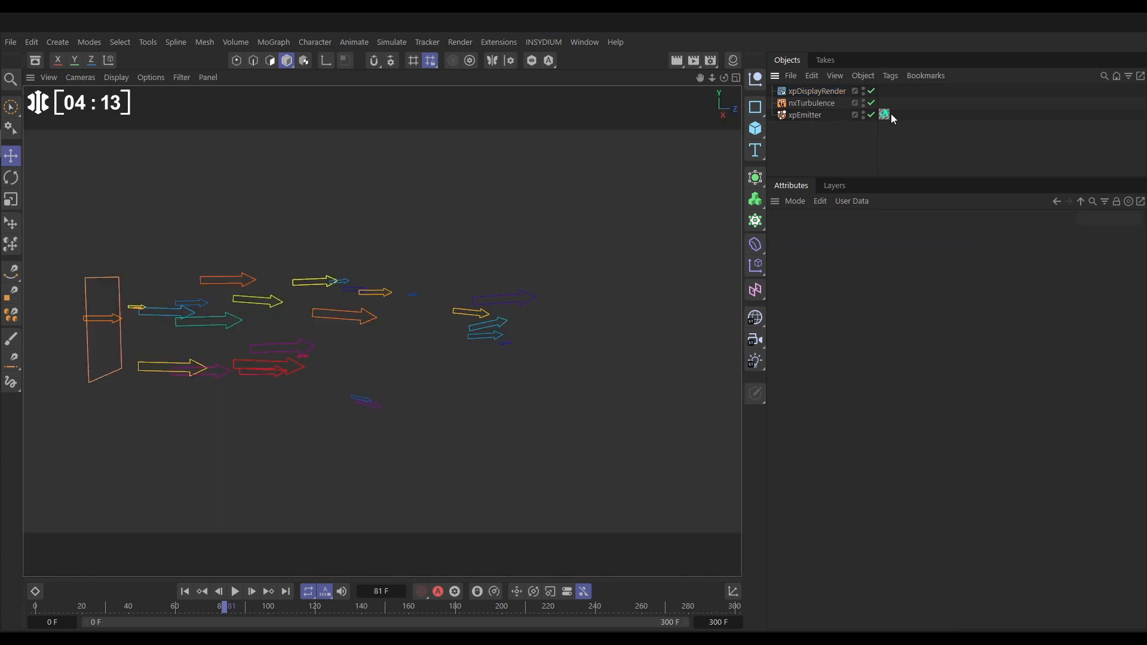
left_click(884, 91)
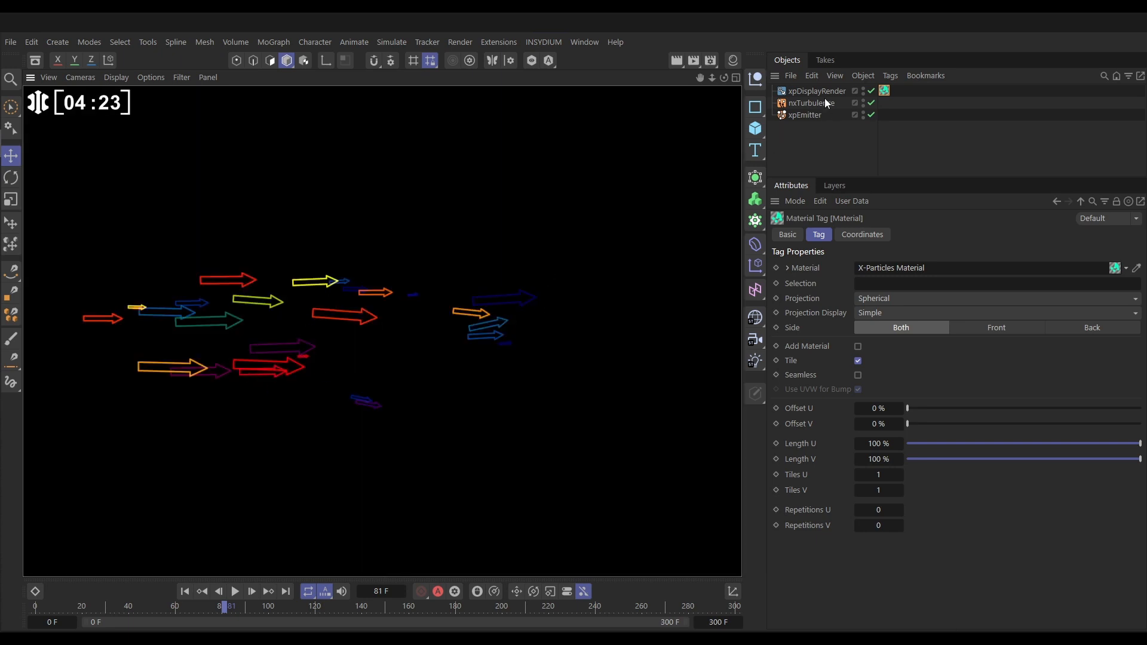
Set xpEmitter's Editor Display to Pyramid and replay to see the multicoloured triangles
left_click(804, 114)
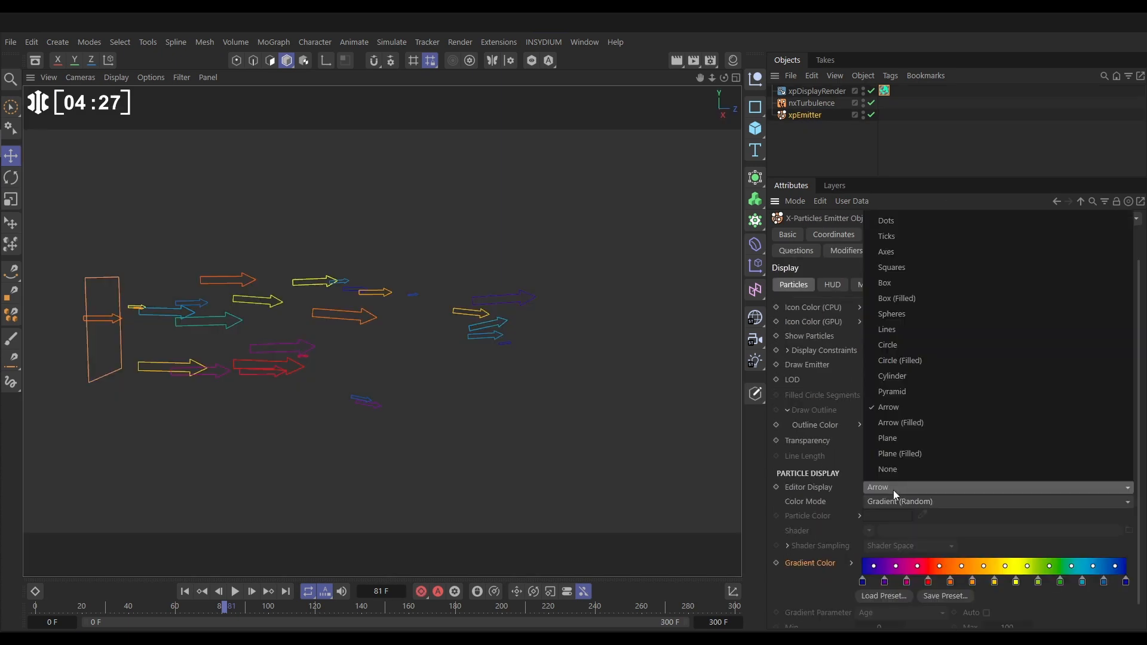
left_click(892, 392)
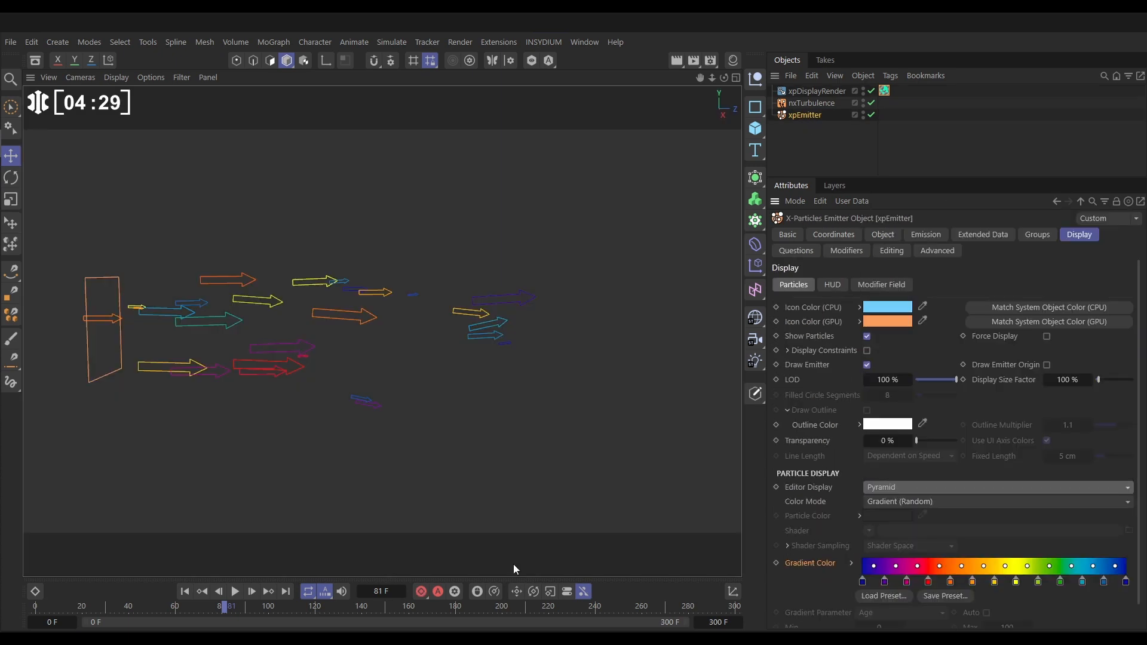
left_click(235, 591)
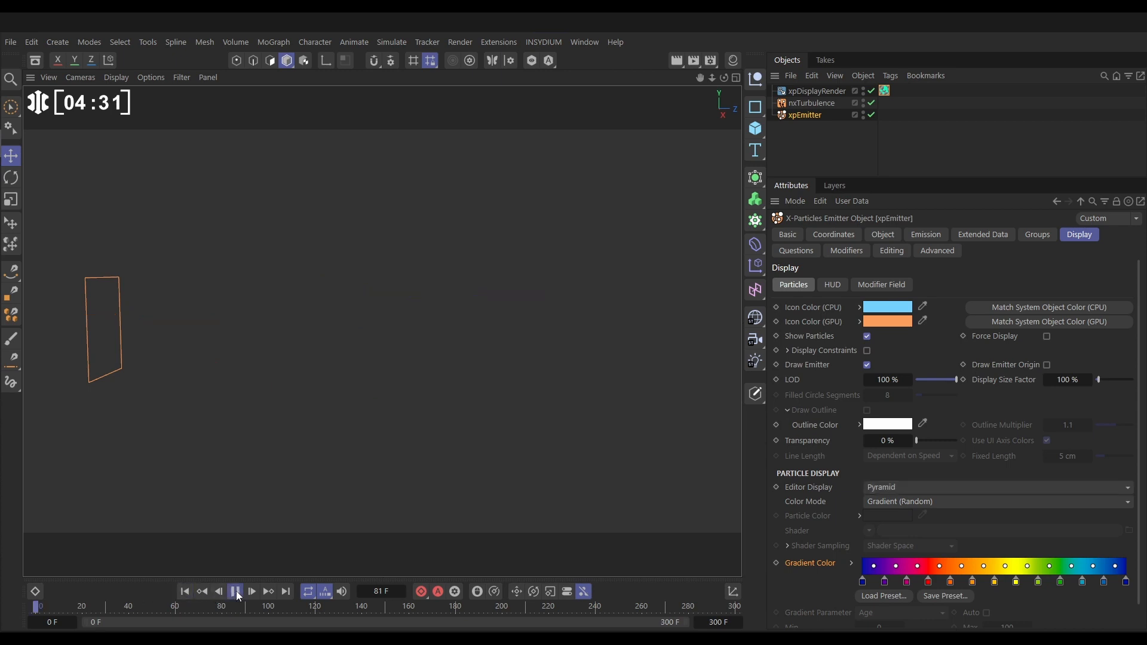
left_click(236, 590)
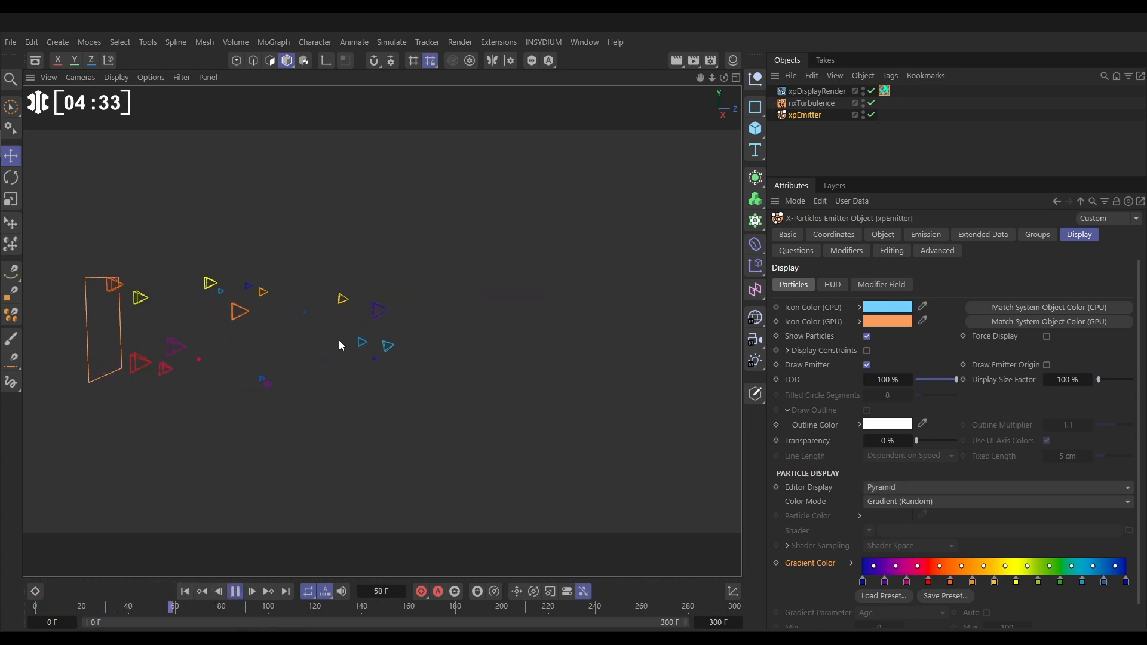
left_click(251, 593)
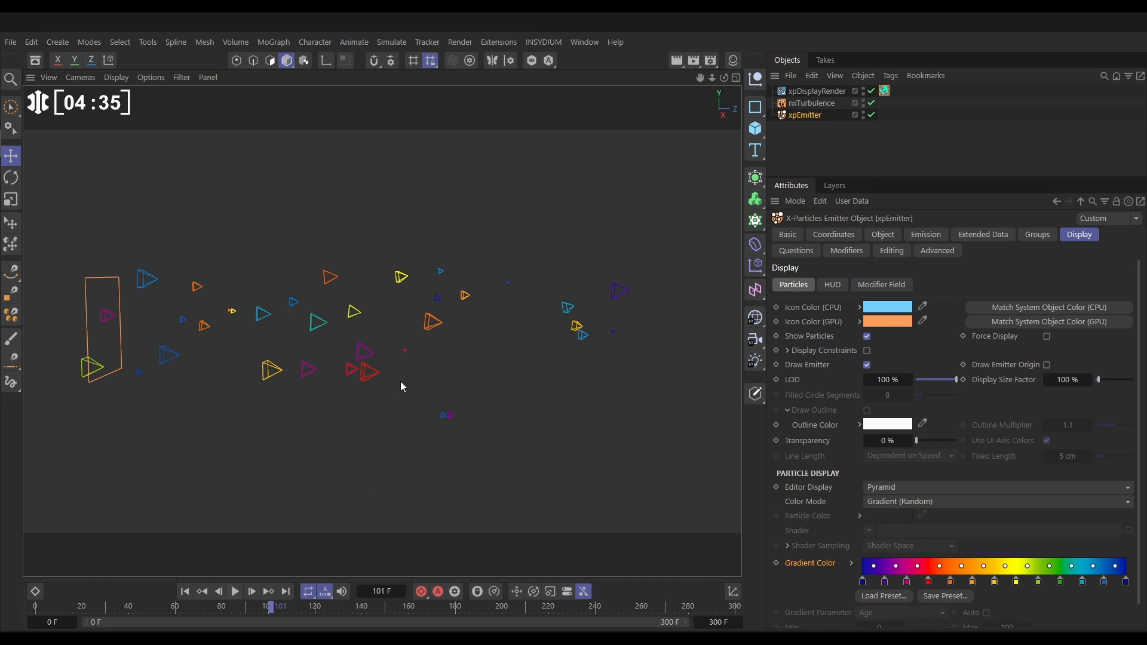